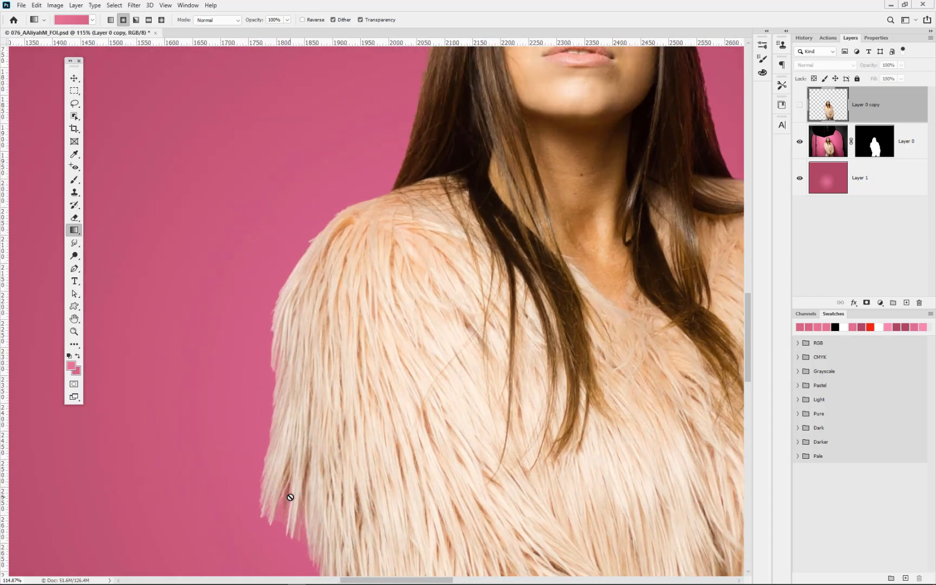
pyautogui.moveTo(803, 108)
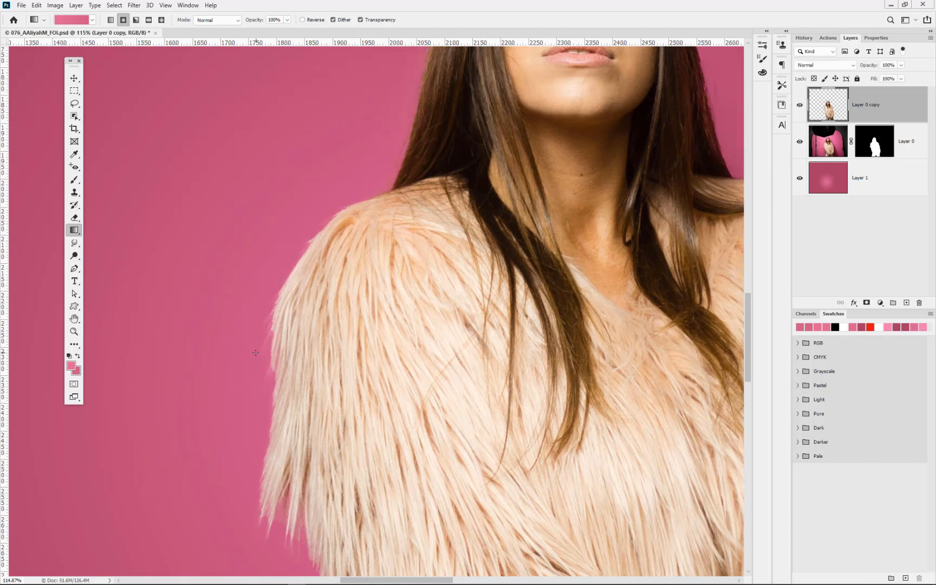
pyautogui.moveTo(375, 238)
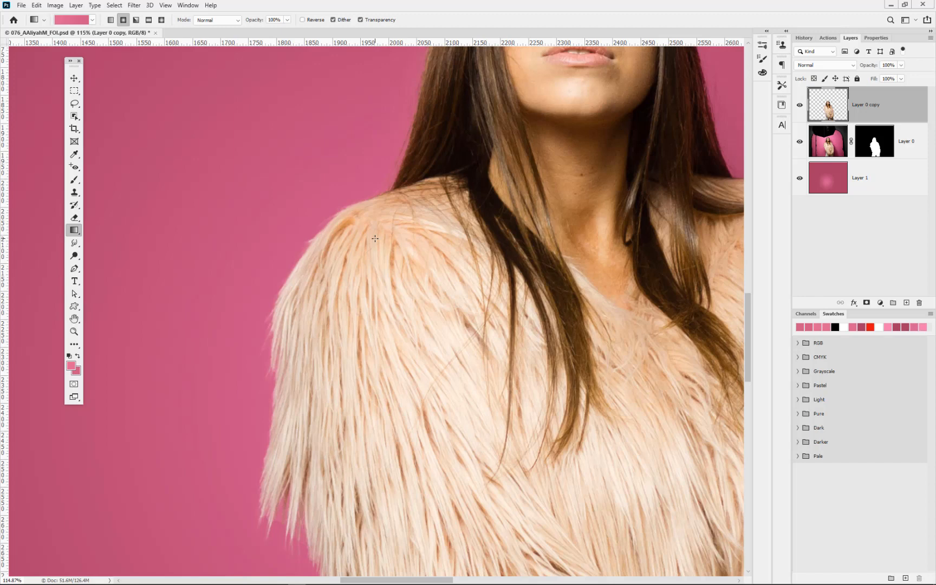
pyautogui.moveTo(295, 317)
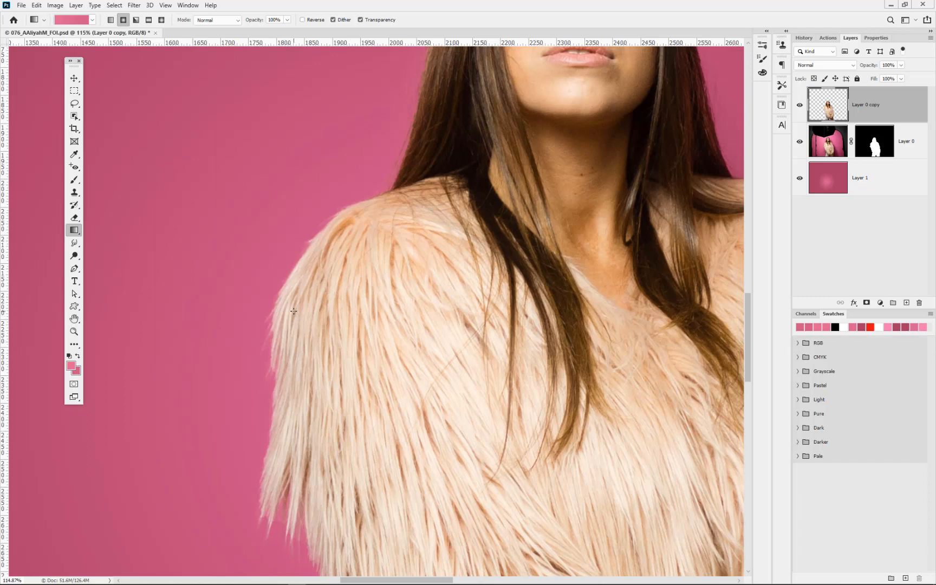
# - Close the finished example document without saving changes
pyautogui.click(155, 32)
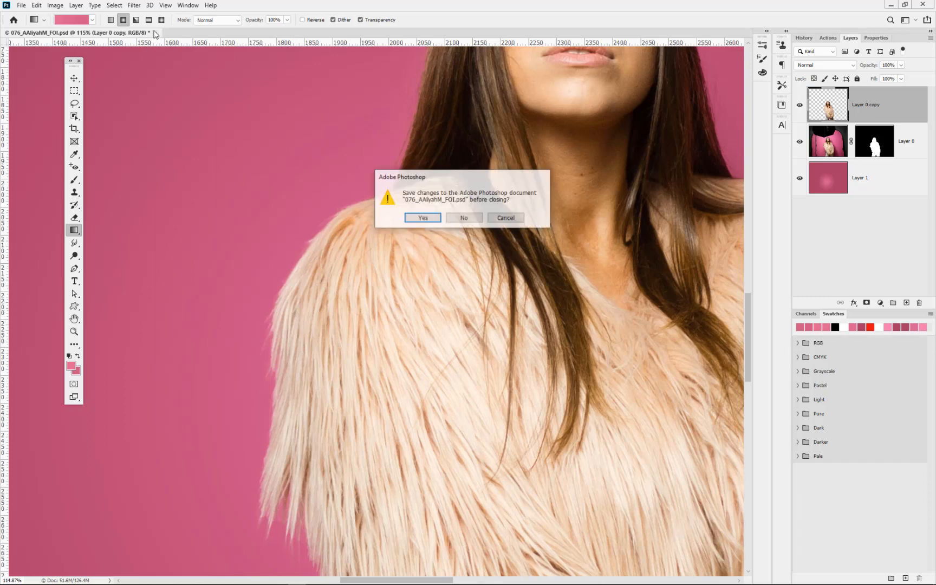
pyautogui.click(463, 217)
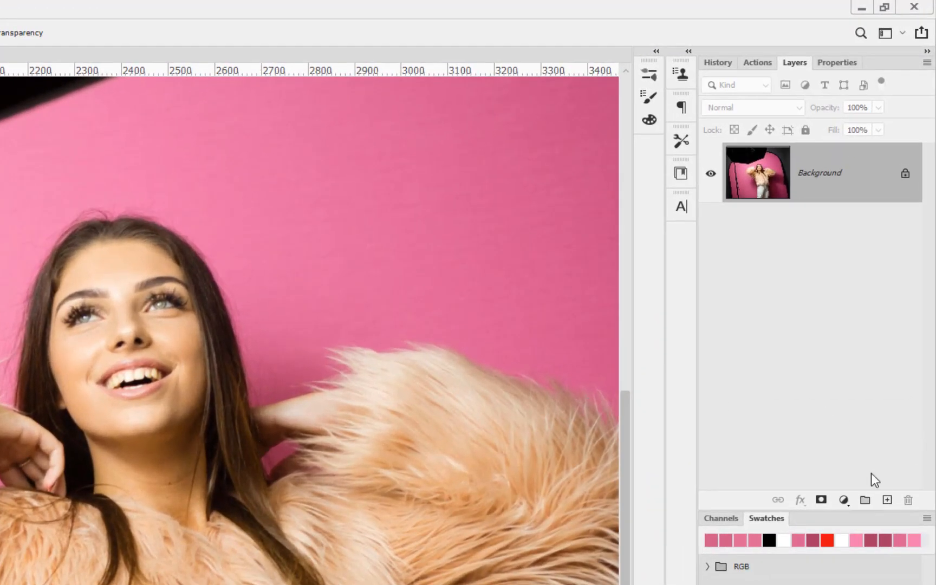
# - Add a new layer, pick a pink foreground colour and fill it with a radial gradient beneath the photo
pyautogui.click(886, 501)
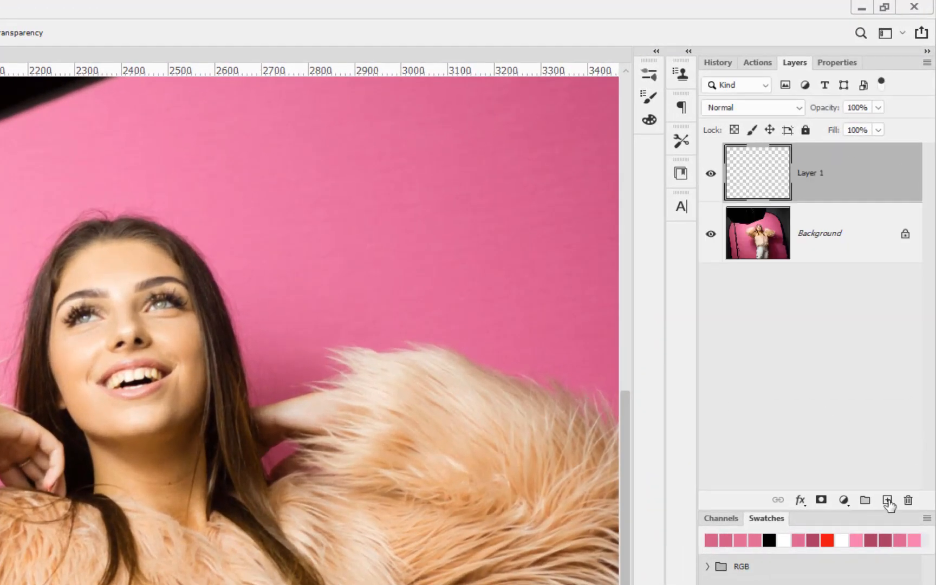
pyautogui.click(33, 467)
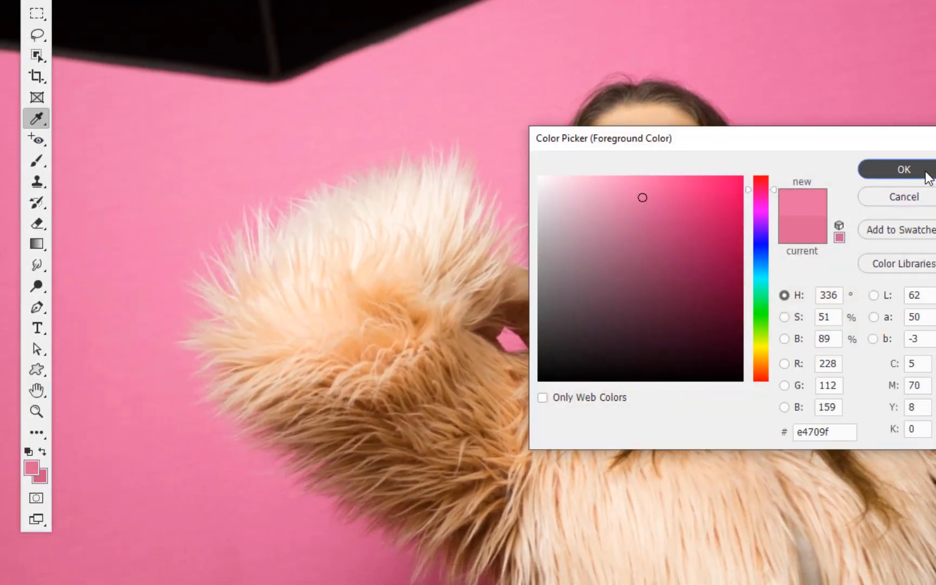
pyautogui.click(903, 169)
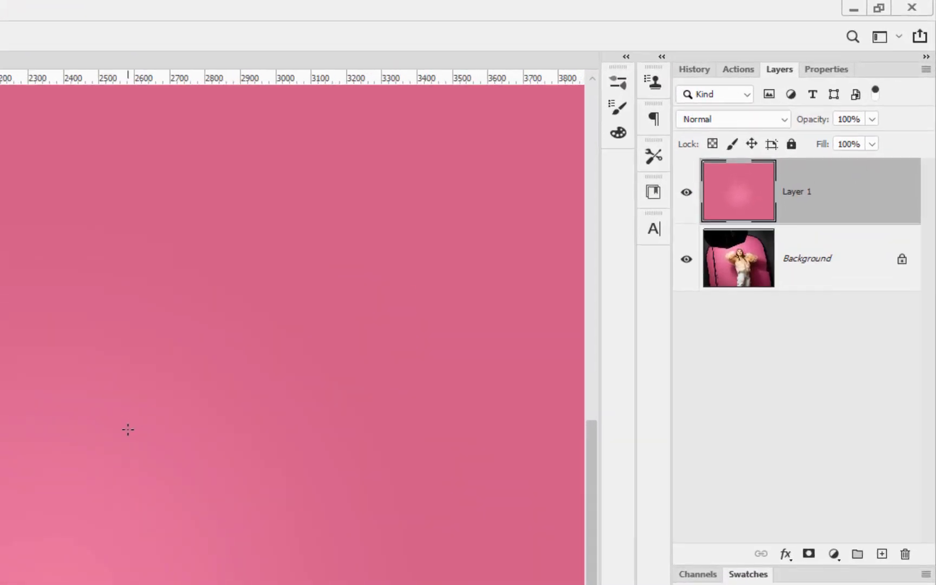
pyautogui.click(807, 258)
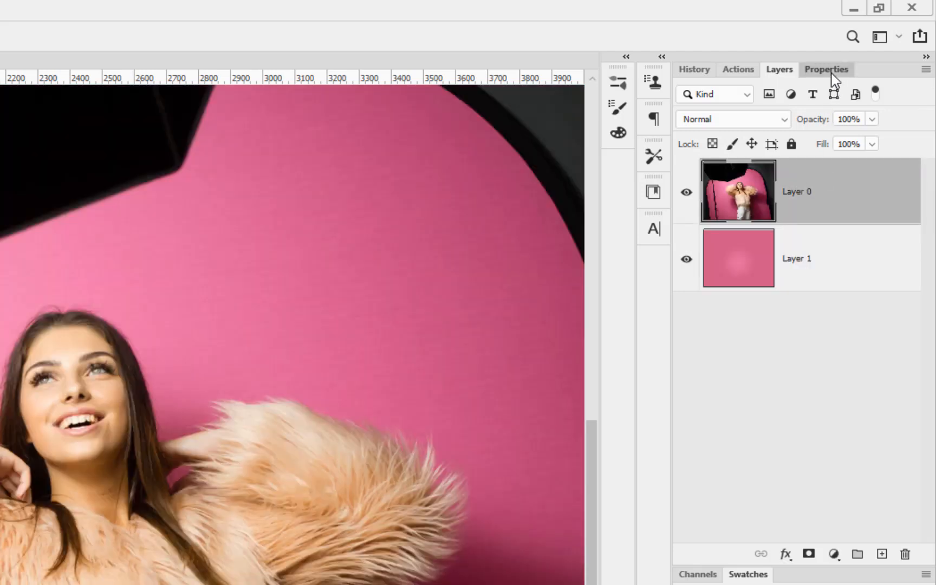
# - Mask out the photo's background with the Properties panel's Remove Background quick action
pyautogui.click(827, 69)
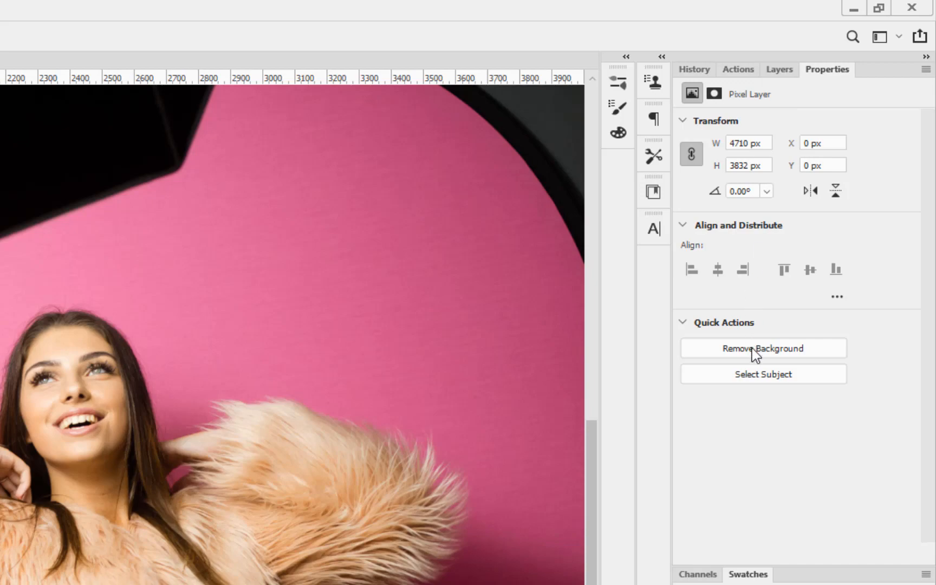
pyautogui.click(765, 347)
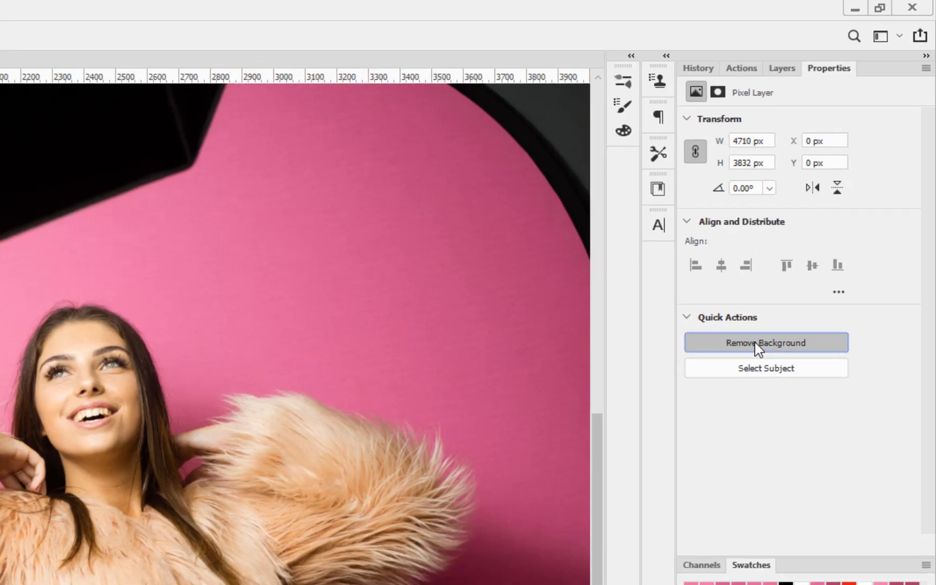
pyautogui.click(765, 342)
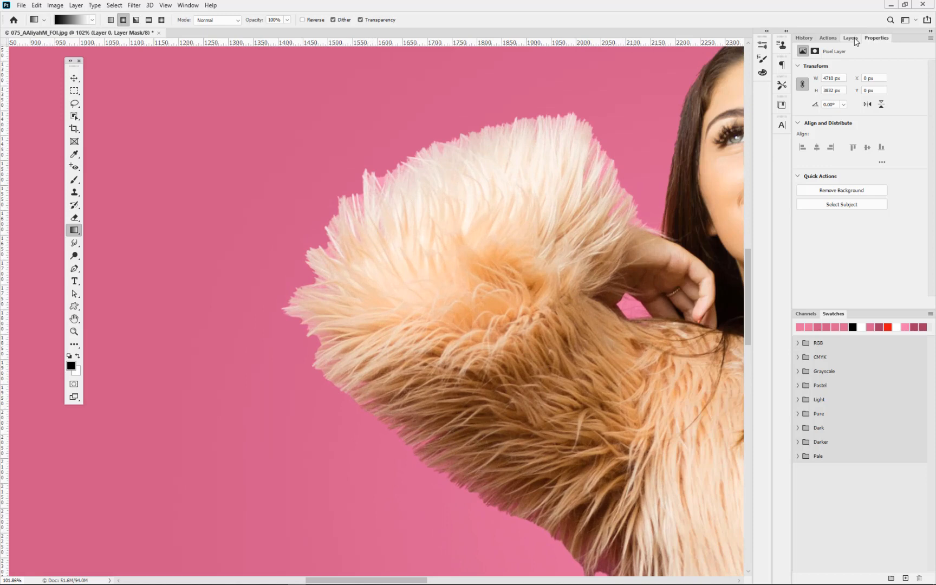
pyautogui.click(850, 38)
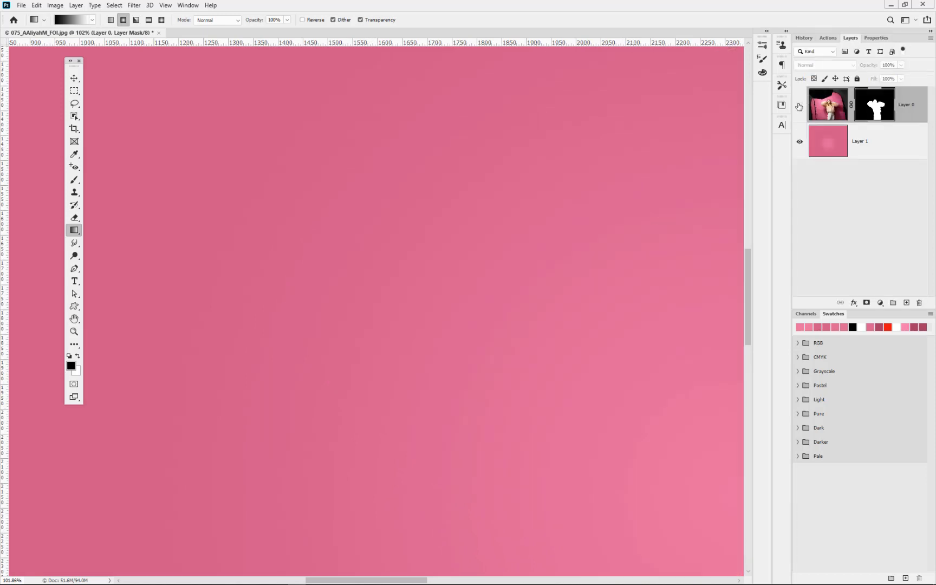
pyautogui.click(800, 104)
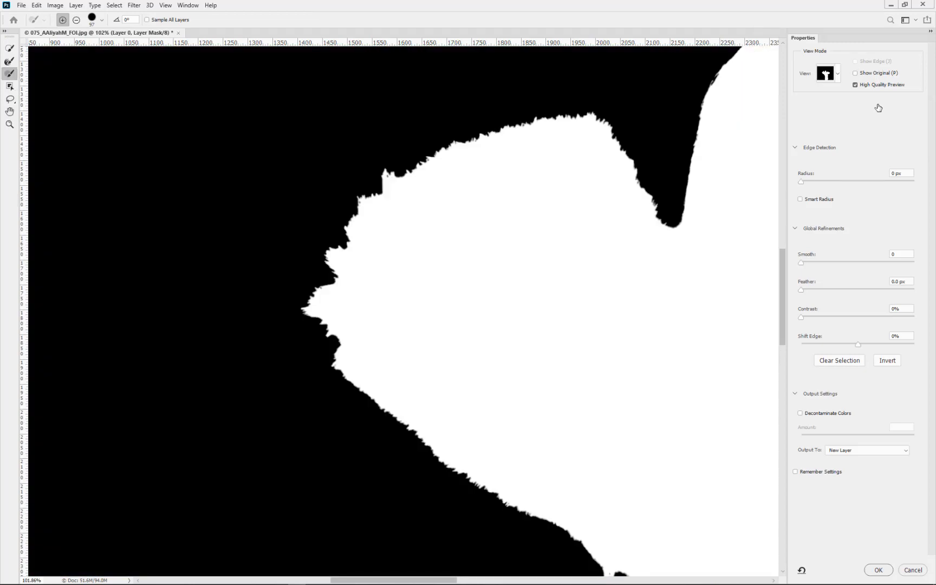
pyautogui.moveTo(486, 183)
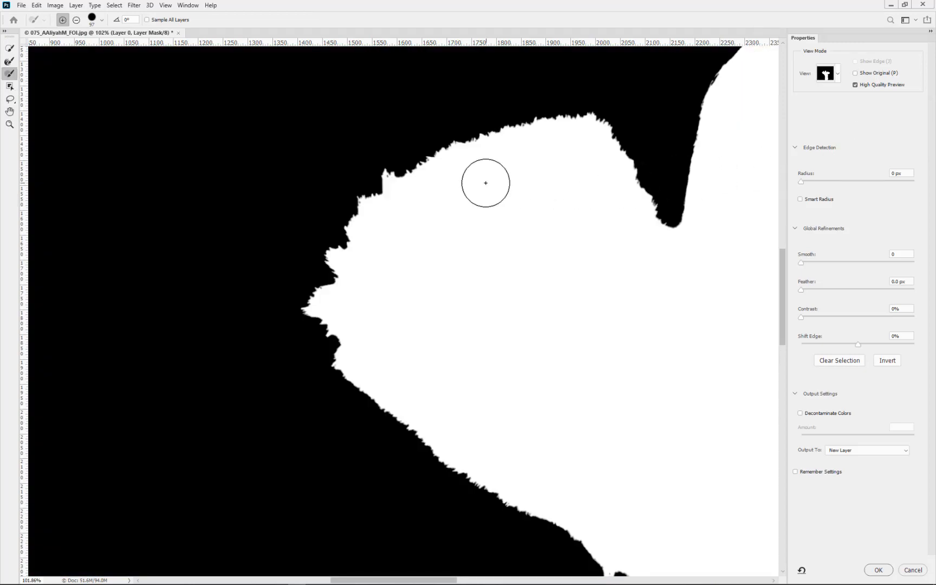
pyautogui.moveTo(466, 188)
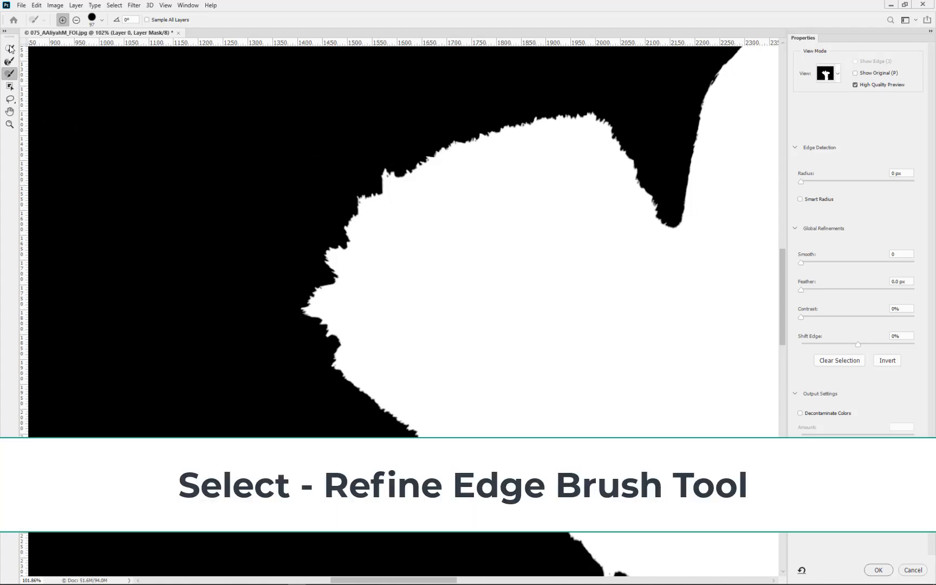
pyautogui.moveTo(10, 62)
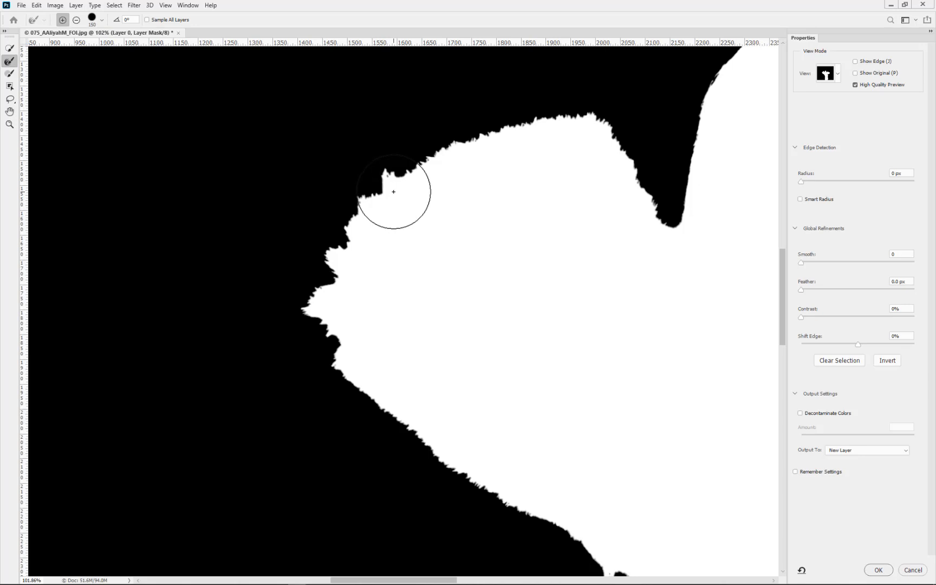
# - Refine the fur along the left sleeve's upper, outer and lower edges up to the hair
pyautogui.moveTo(393, 191); pyautogui.dragTo(493, 142)
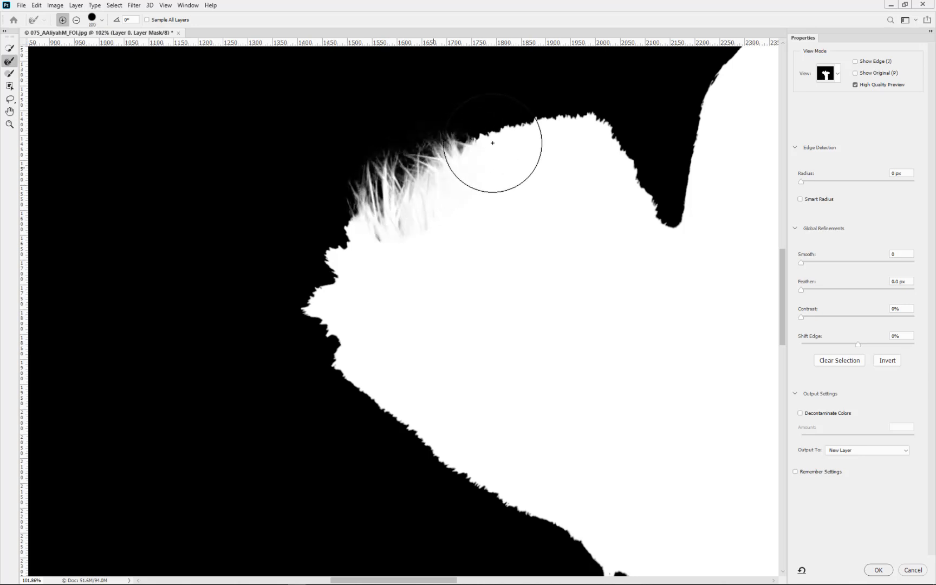
pyautogui.moveTo(493, 144); pyautogui.dragTo(361, 265)
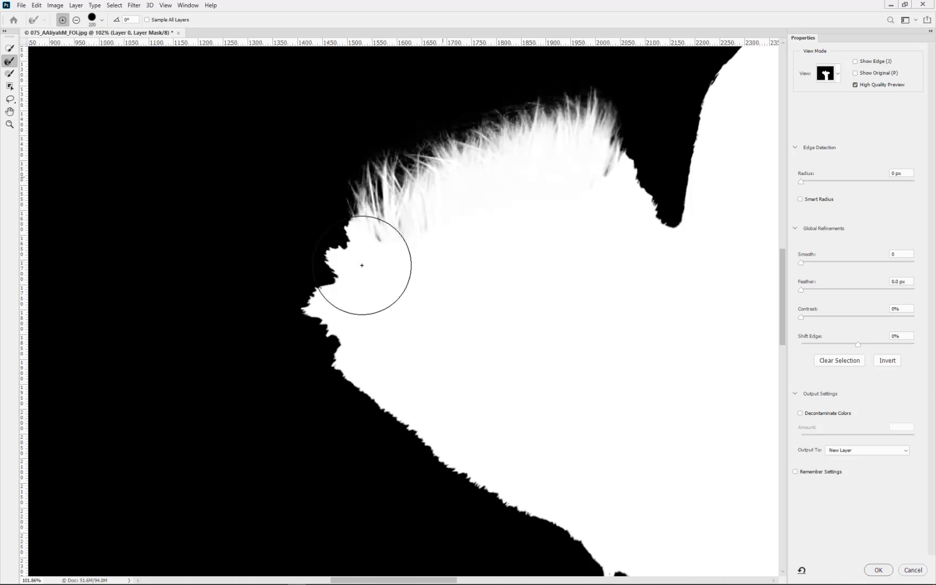
pyautogui.moveTo(360, 266); pyautogui.dragTo(436, 403)
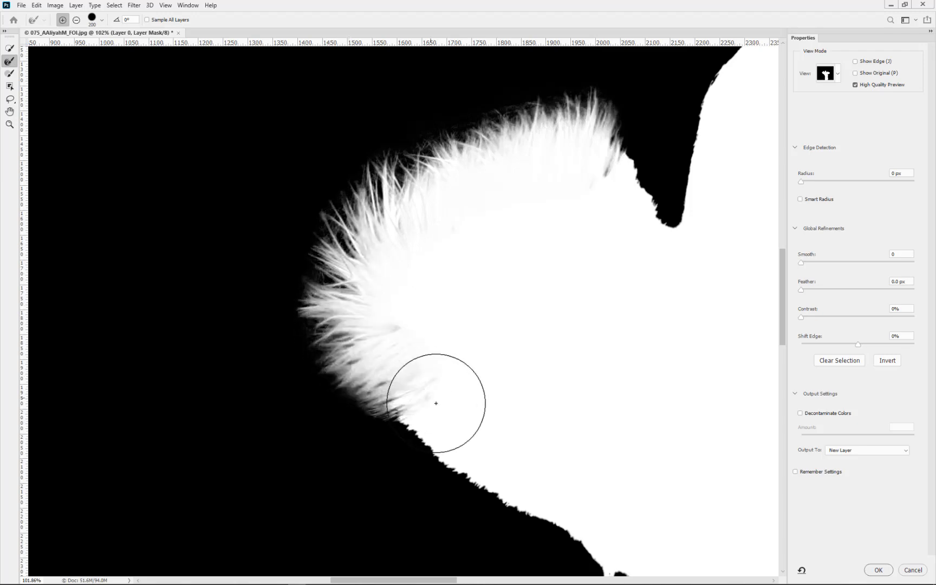
pyautogui.moveTo(435, 403); pyautogui.dragTo(619, 533)
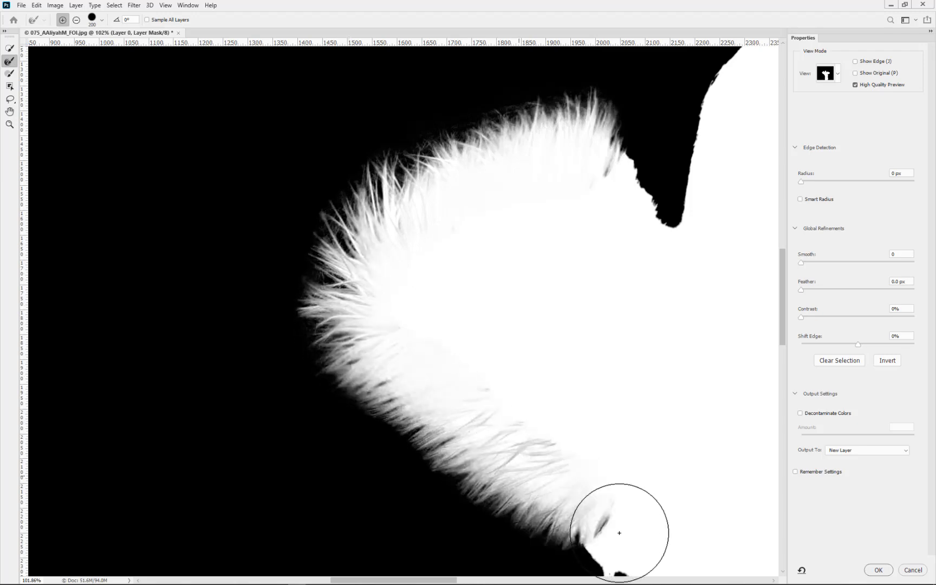
pyautogui.moveTo(618, 534); pyautogui.dragTo(636, 237)
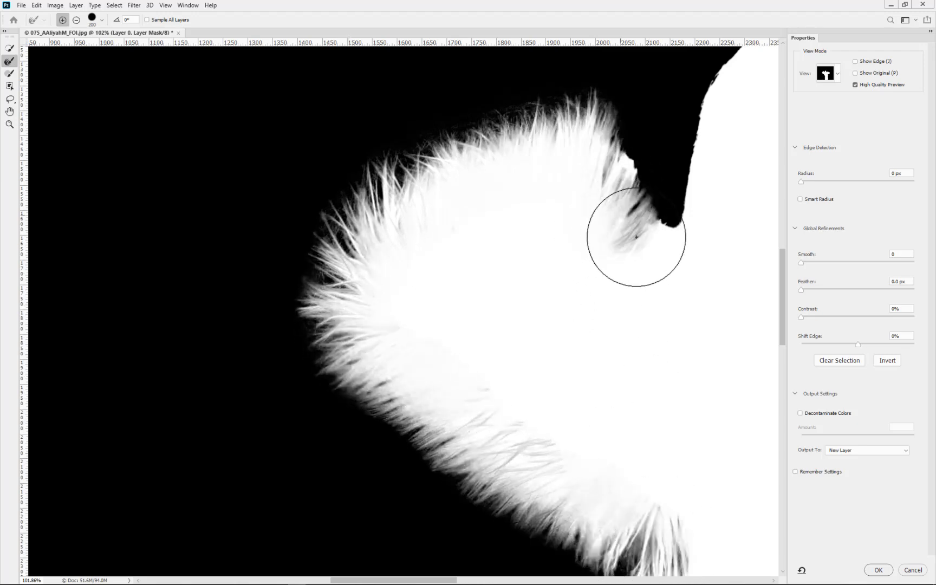
pyautogui.moveTo(636, 237); pyautogui.dragTo(724, 167)
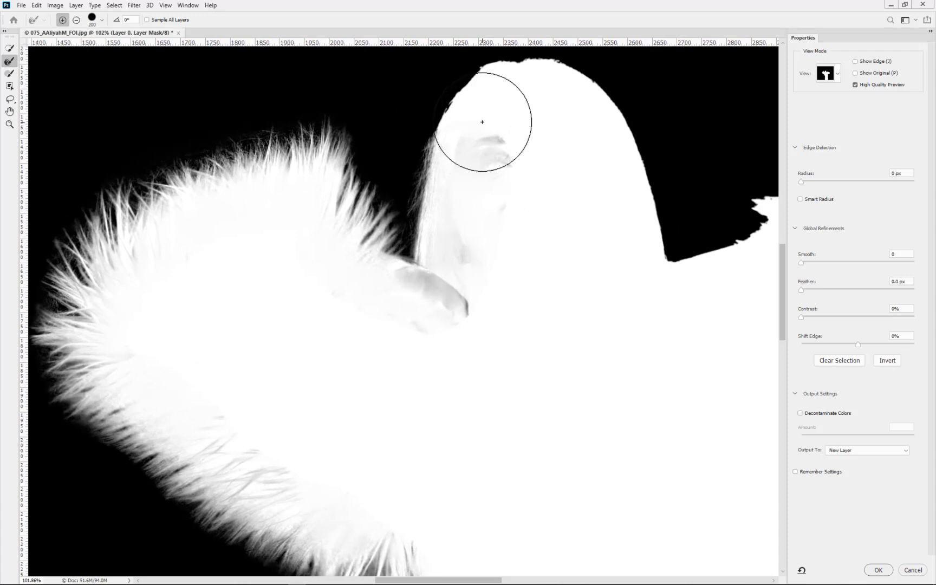
pyautogui.moveTo(479, 123)
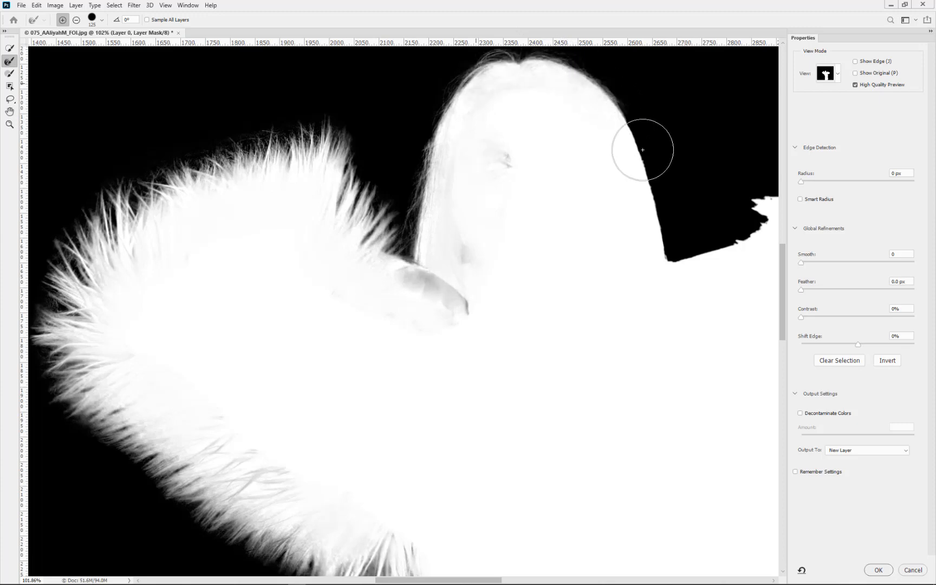
# - Refine the hair edge down to the shoulder and the sleeve's remaining fur edge
pyautogui.moveTo(643, 150); pyautogui.dragTo(679, 297)
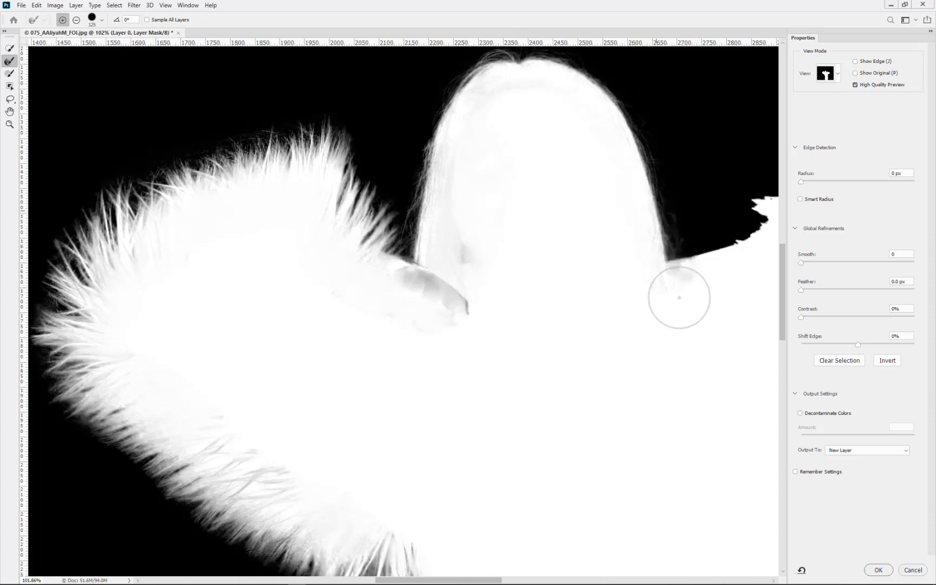
pyautogui.moveTo(679, 298); pyautogui.dragTo(586, 103)
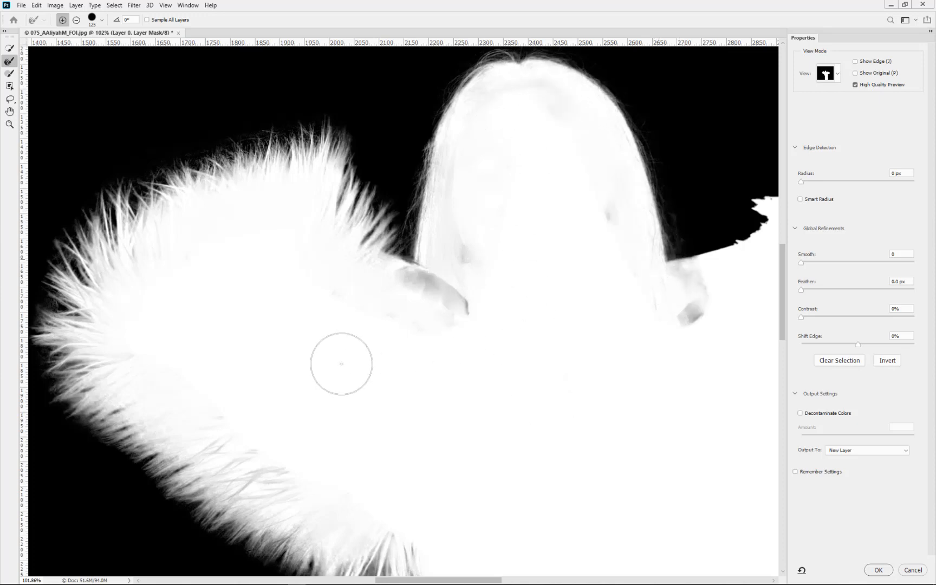
pyautogui.moveTo(341, 364); pyautogui.dragTo(617, 315)
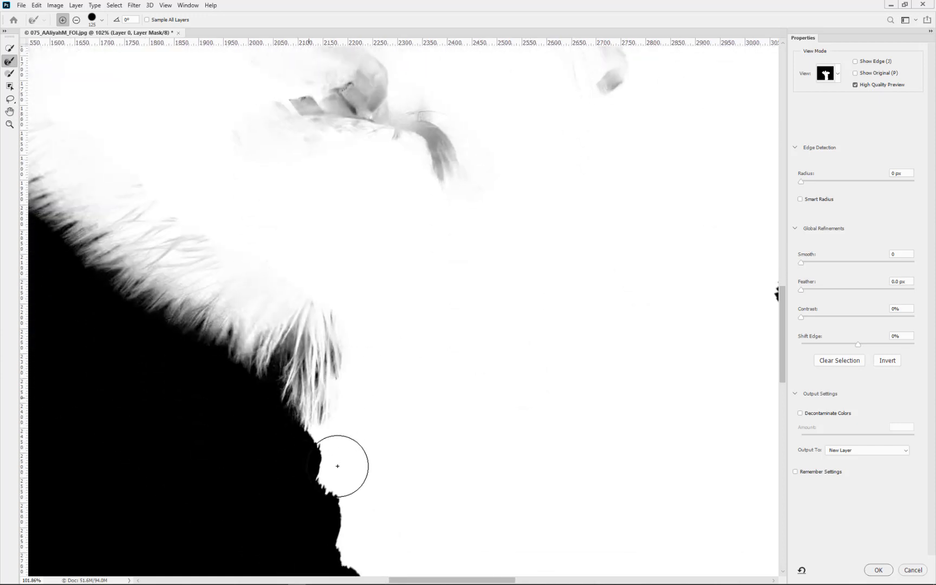
# - Refine the fur where the sleeves meet the body and up the right sleeve's inner edge
pyautogui.moveTo(337, 466); pyautogui.dragTo(411, 538)
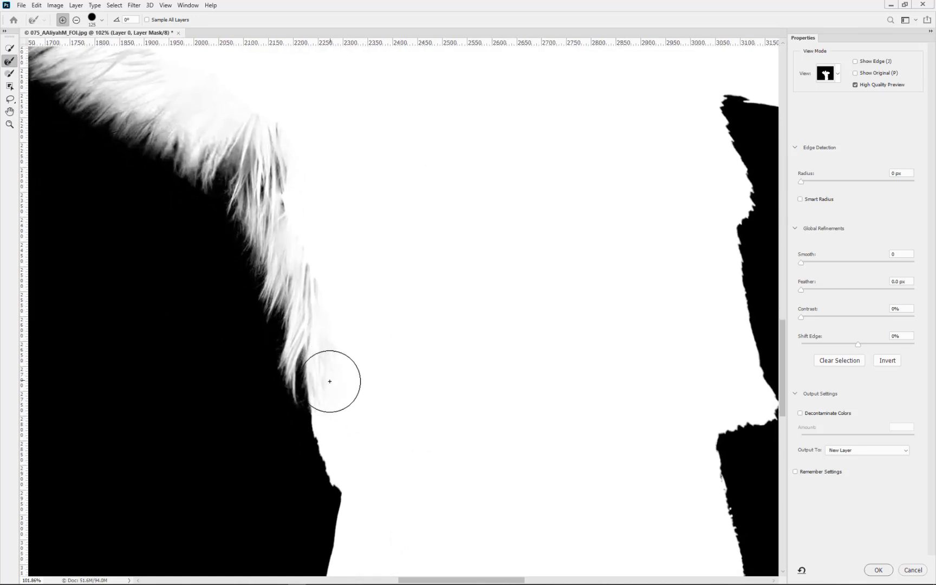
pyautogui.moveTo(330, 382); pyautogui.dragTo(343, 482)
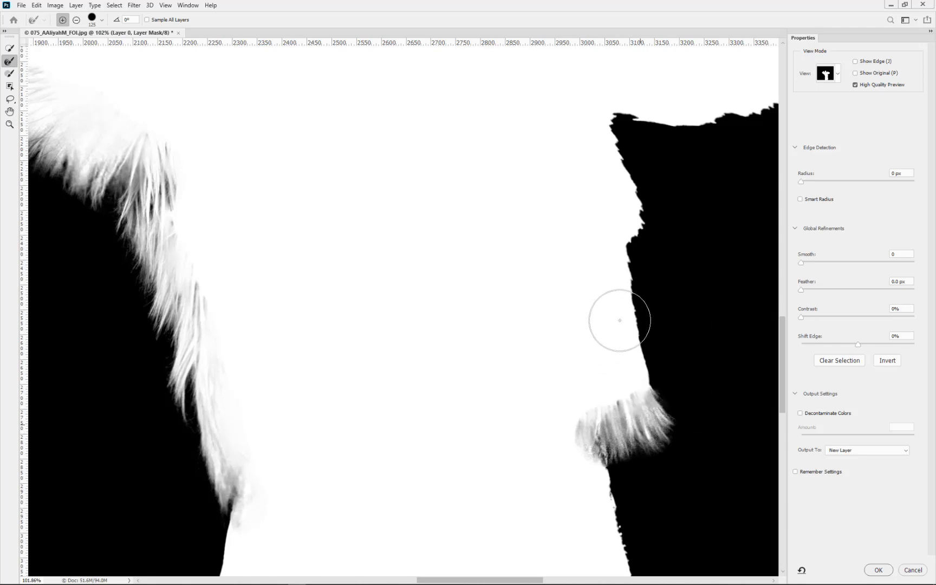
pyautogui.moveTo(619, 321); pyautogui.dragTo(616, 207)
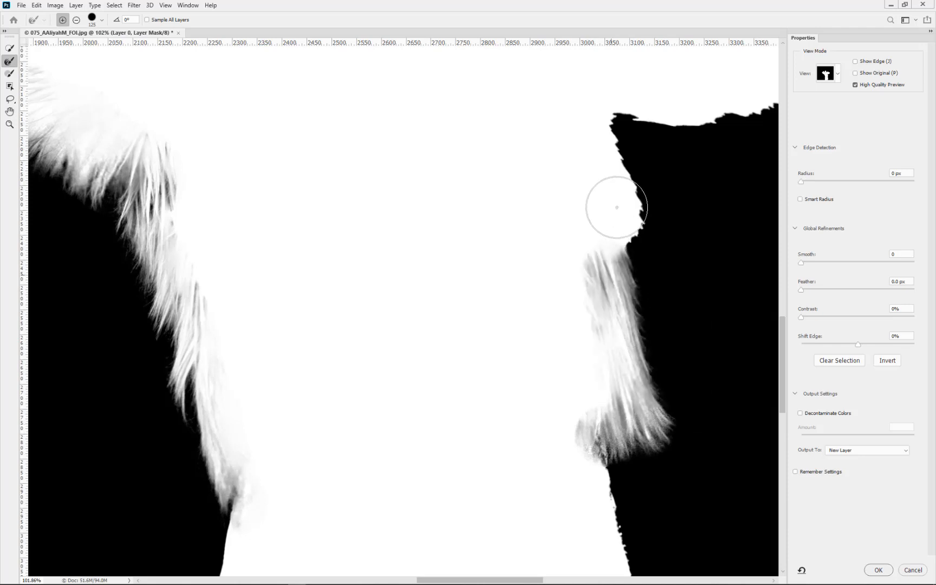
pyautogui.moveTo(616, 207); pyautogui.dragTo(603, 151)
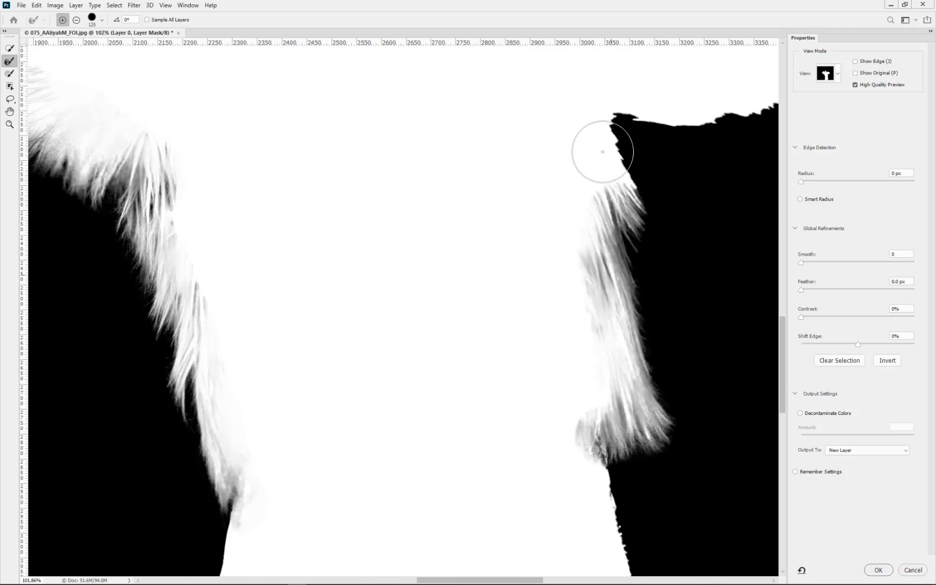
pyautogui.moveTo(601, 150); pyautogui.dragTo(631, 92)
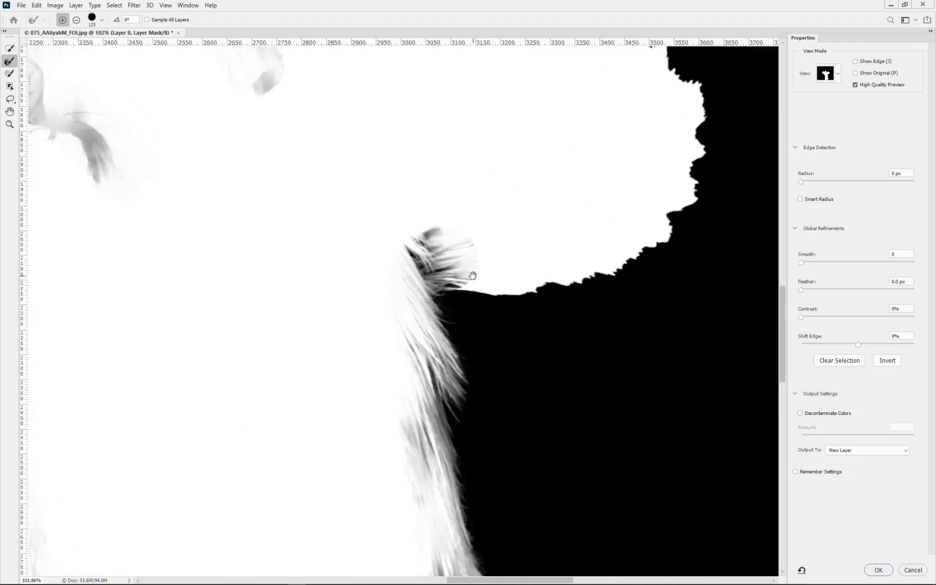
# - Refine the fur along the underside of the right arm out to the sleeve's end
pyautogui.moveTo(472, 274); pyautogui.dragTo(537, 272)
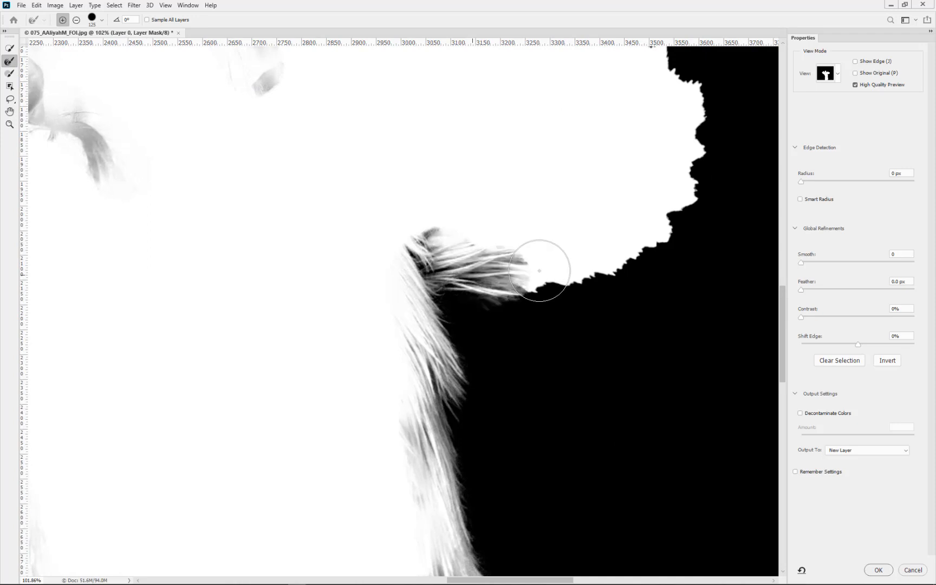
pyautogui.moveTo(537, 269); pyautogui.dragTo(635, 228)
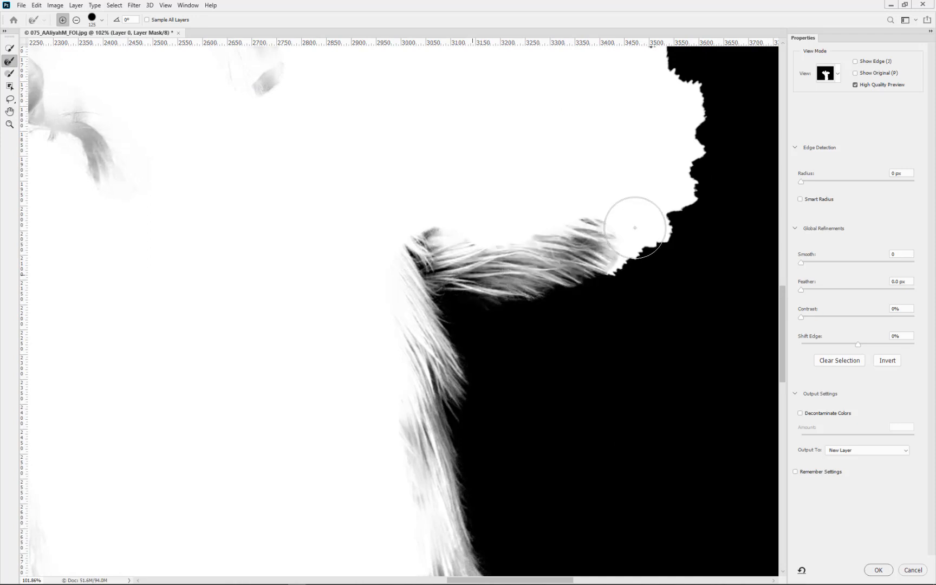
pyautogui.moveTo(635, 227); pyautogui.dragTo(677, 177)
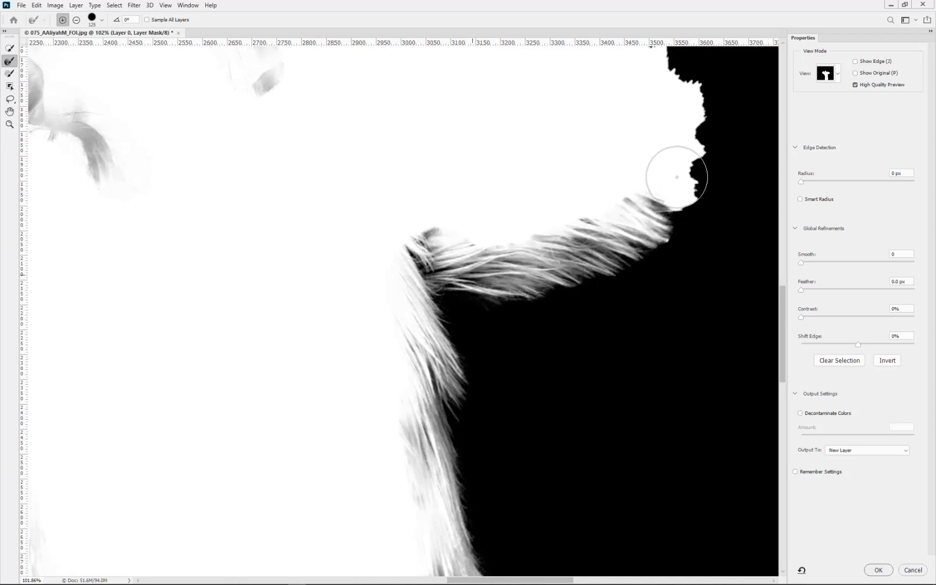
pyautogui.moveTo(676, 177); pyautogui.dragTo(665, 136)
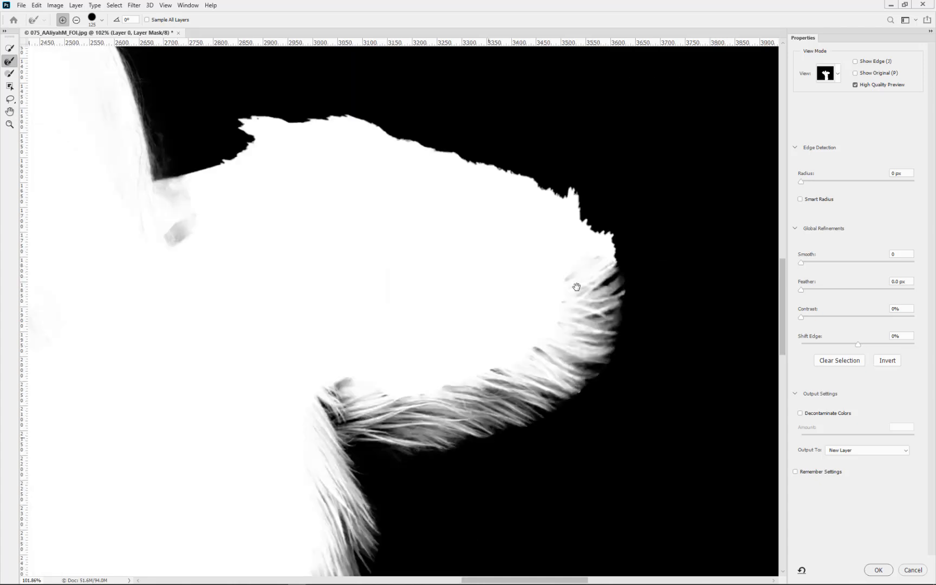
pyautogui.moveTo(576, 285); pyautogui.dragTo(568, 225)
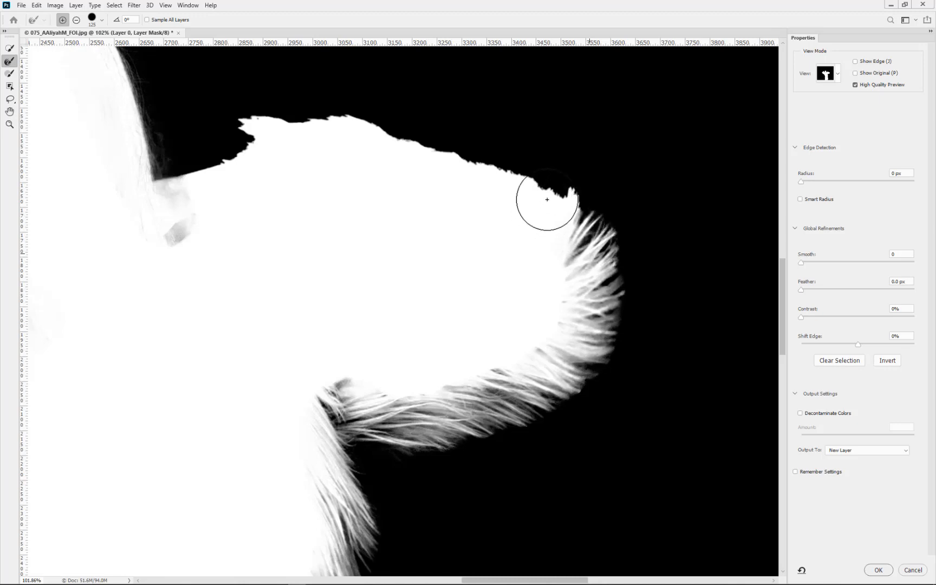
# - Refine the fur along the sleeve's top edge back to the shoulder and hairline
pyautogui.moveTo(546, 199); pyautogui.dragTo(473, 178)
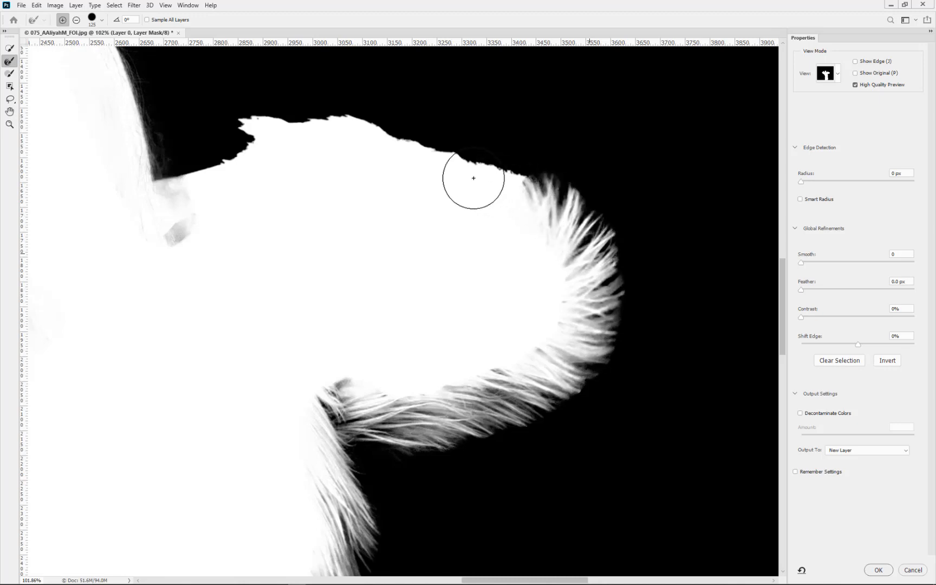
pyautogui.moveTo(474, 177); pyautogui.dragTo(411, 158)
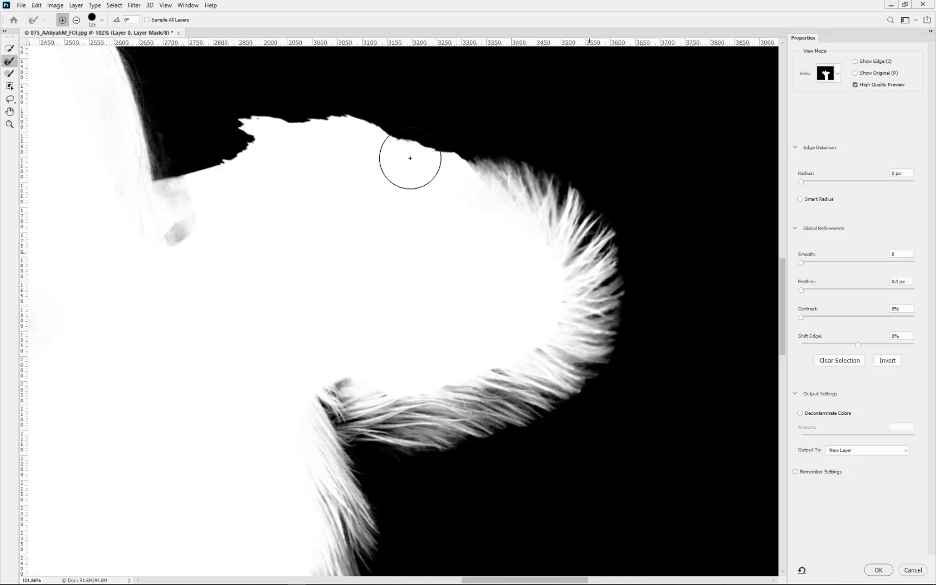
pyautogui.moveTo(411, 158); pyautogui.dragTo(354, 144)
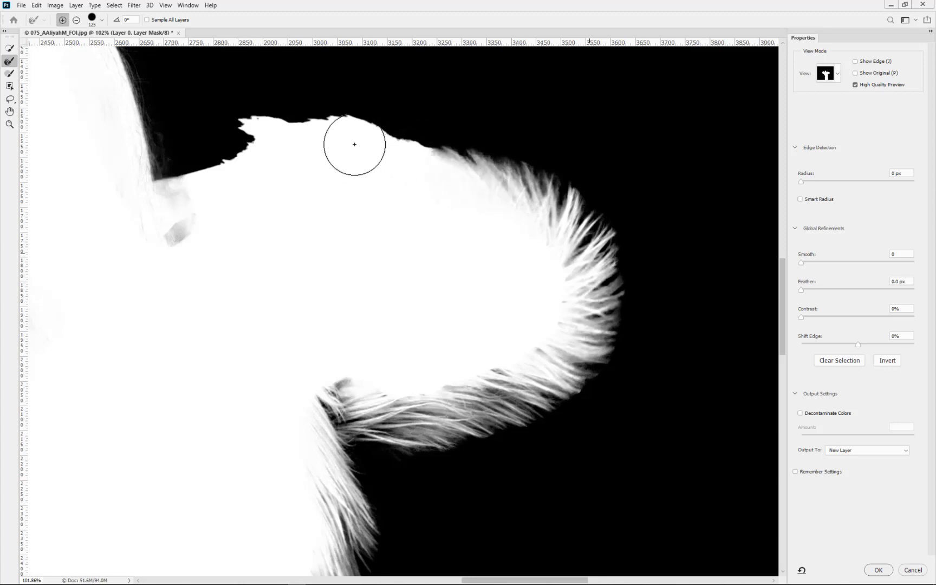
pyautogui.moveTo(355, 144); pyautogui.dragTo(228, 186)
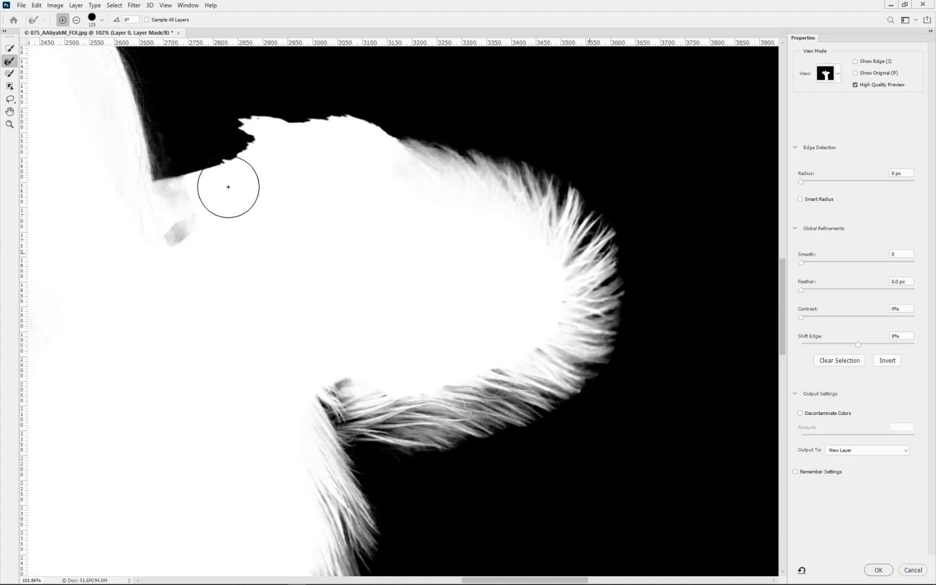
pyautogui.moveTo(227, 187); pyautogui.dragTo(270, 133)
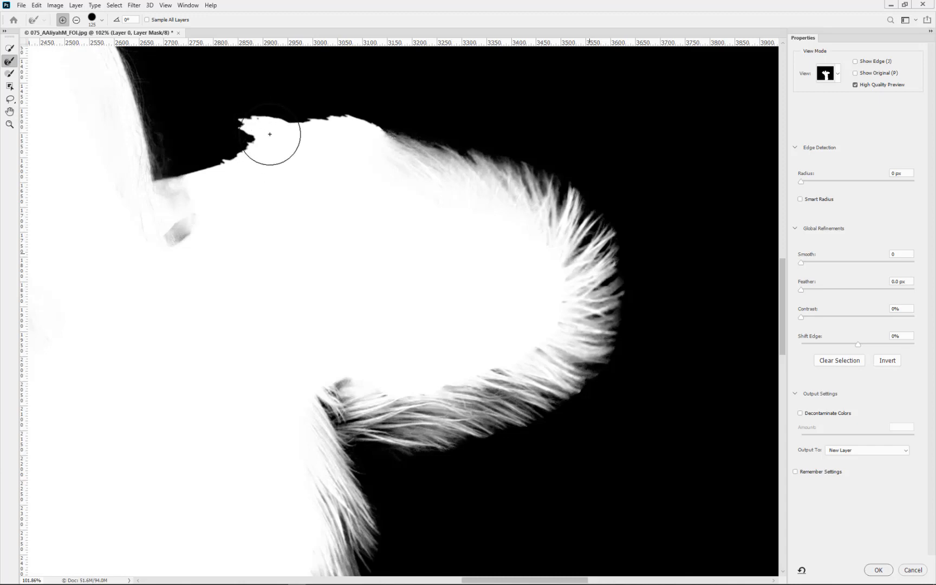
pyautogui.moveTo(270, 134); pyautogui.dragTo(273, 132)
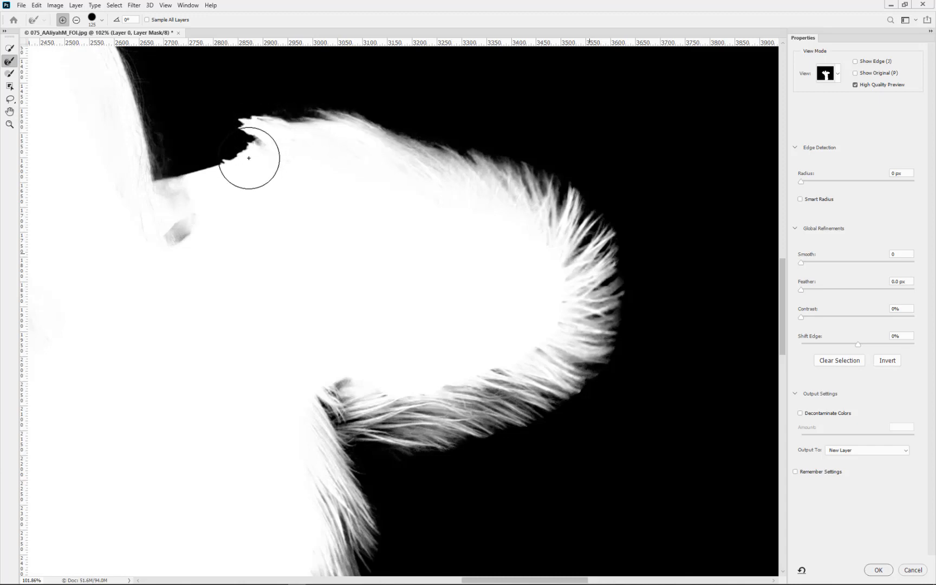
pyautogui.moveTo(249, 158); pyautogui.dragTo(337, 145)
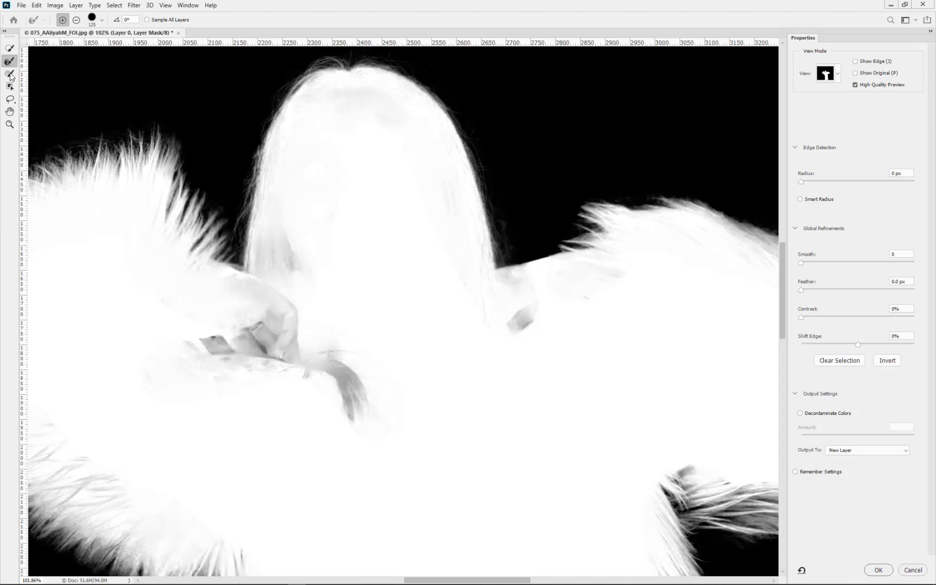
# - Paint the grey patch around the hands solid white with the Brush tool
pyautogui.click(10, 73)
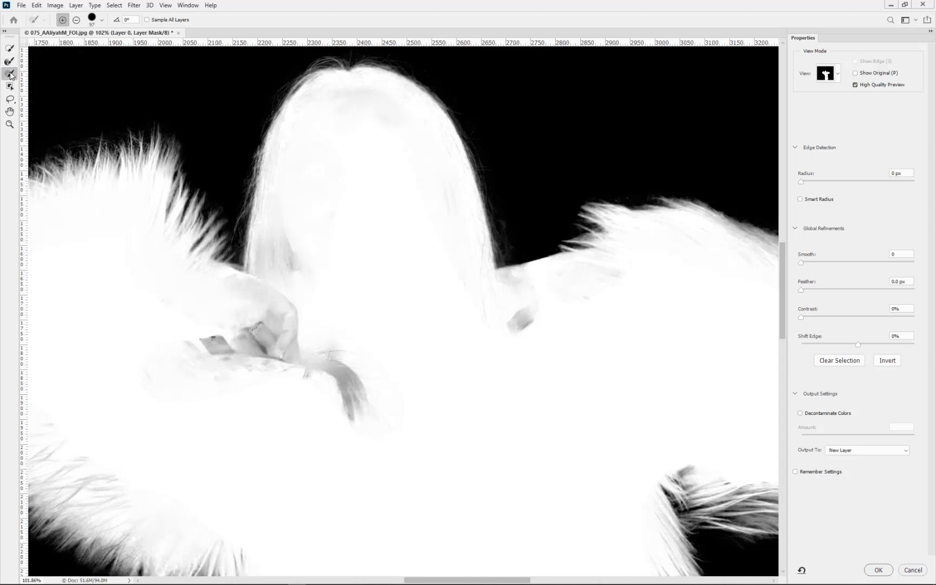
pyautogui.moveTo(239, 352); pyautogui.dragTo(282, 371)
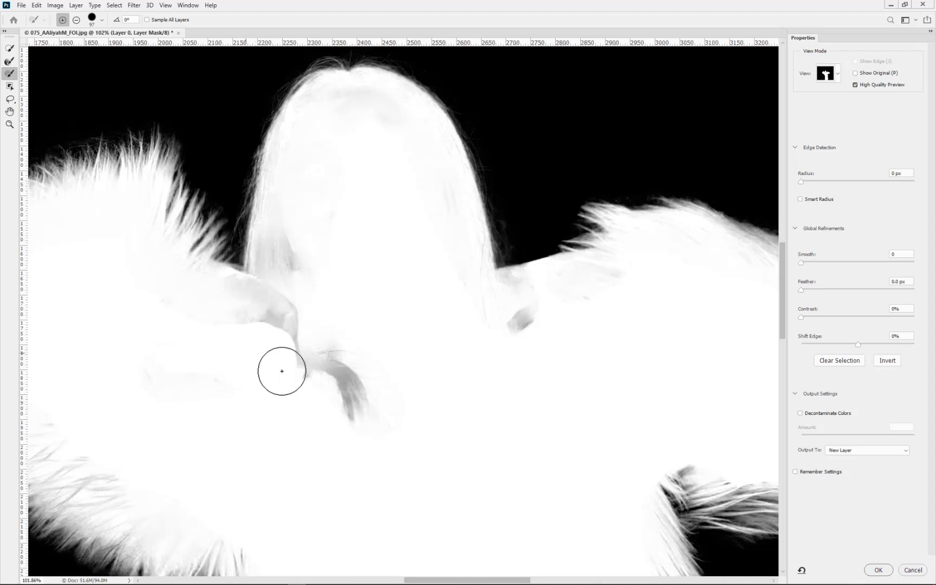
pyautogui.moveTo(281, 370); pyautogui.dragTo(247, 321)
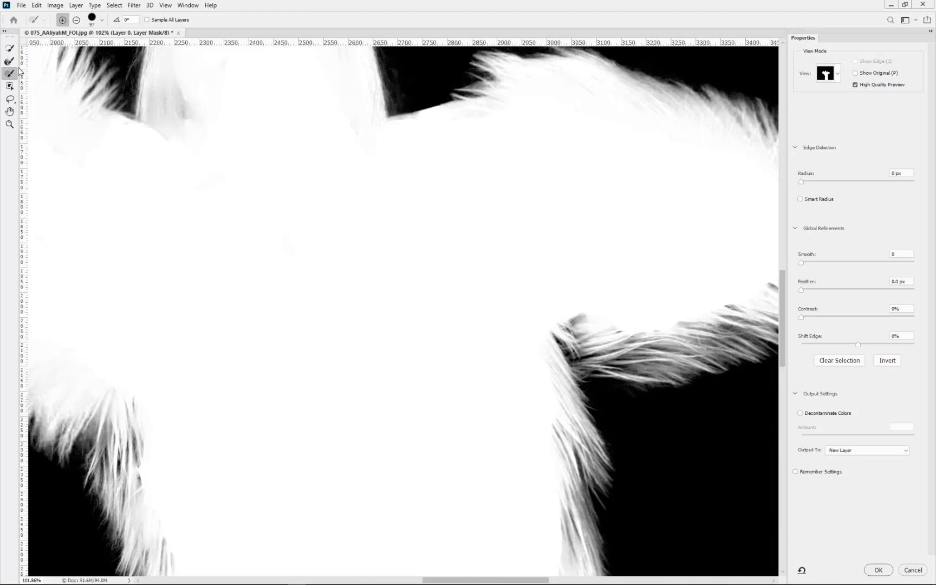
# - Zoom out and firm up the lower left torso edge below the sleeve
pyautogui.click(537, 548)
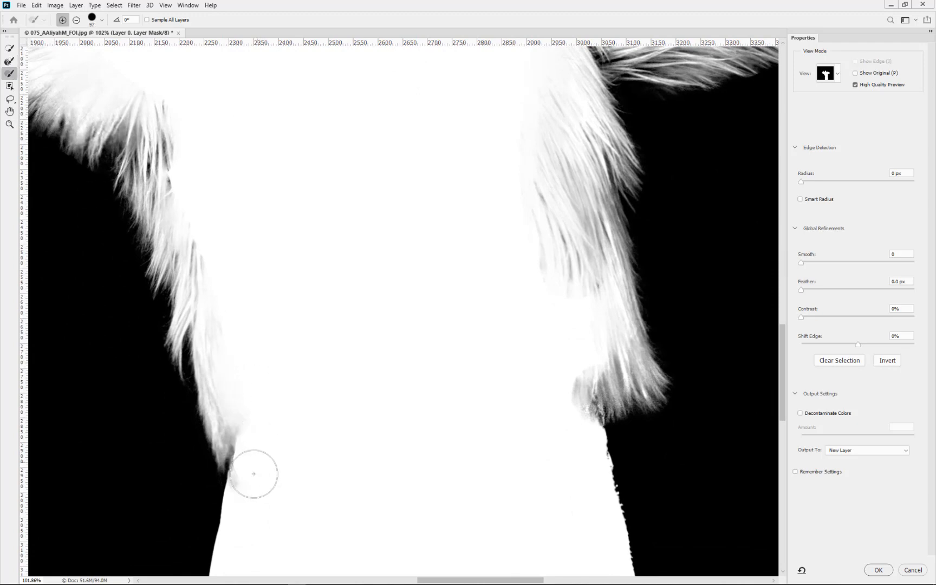
pyautogui.moveTo(253, 475); pyautogui.dragTo(221, 314)
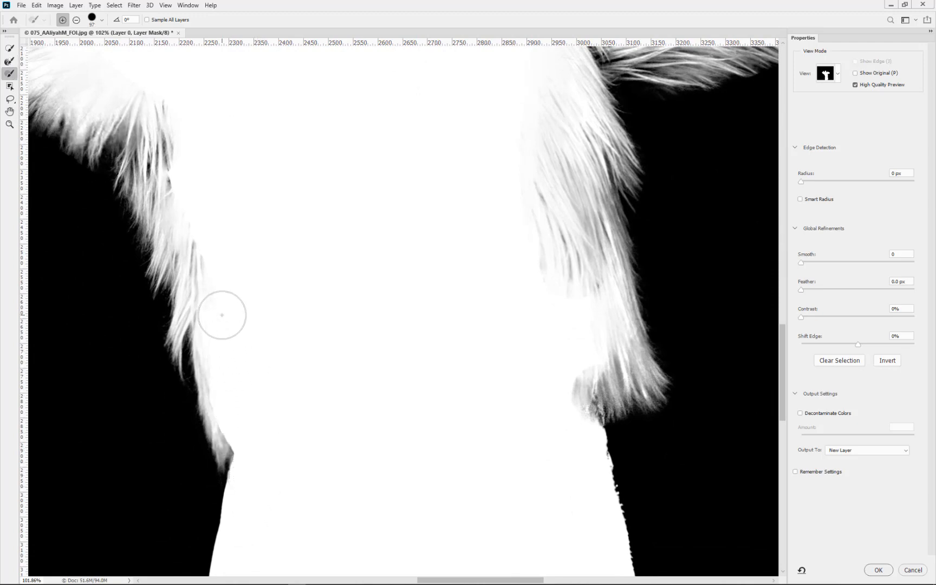
pyautogui.moveTo(222, 314); pyautogui.dragTo(269, 458)
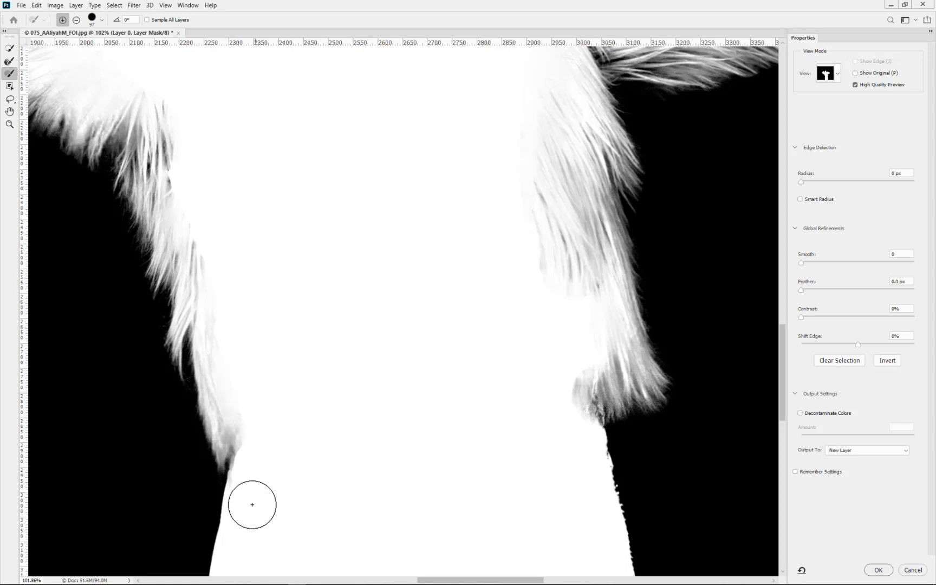
pyautogui.moveTo(371, 356)
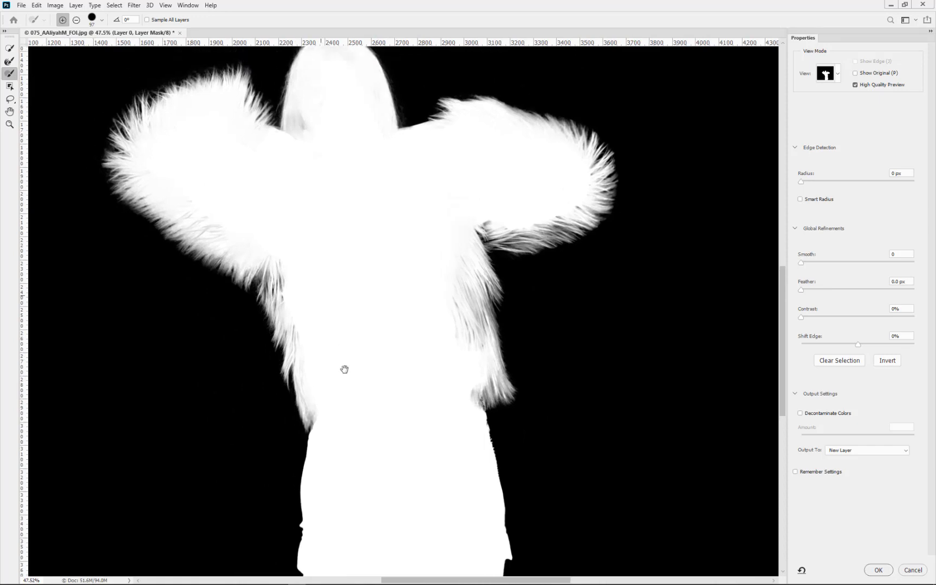
# - Output the Select and Mask result to a New Layer with Layer Mask and apply it
pyautogui.moveTo(345, 370); pyautogui.dragTo(358, 249)
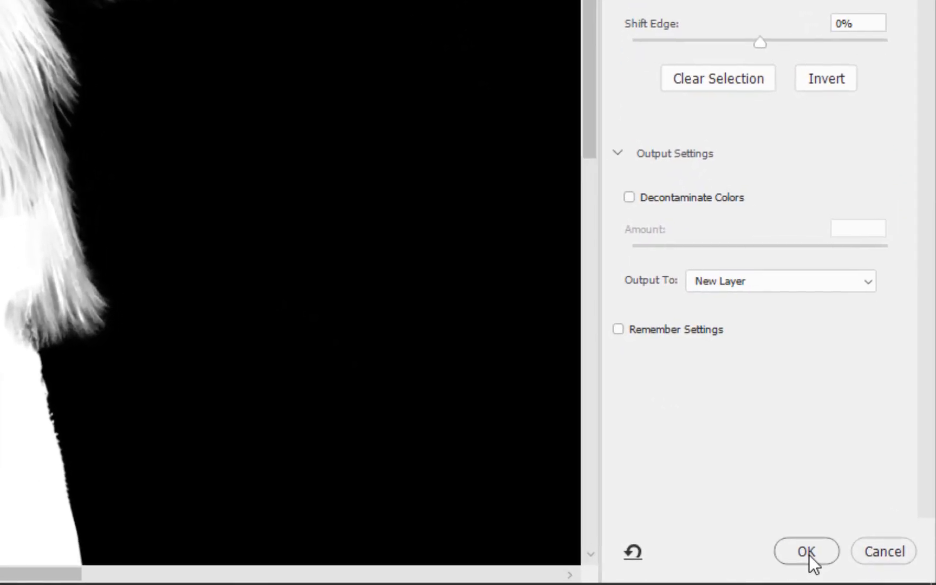
pyautogui.moveTo(748, 287)
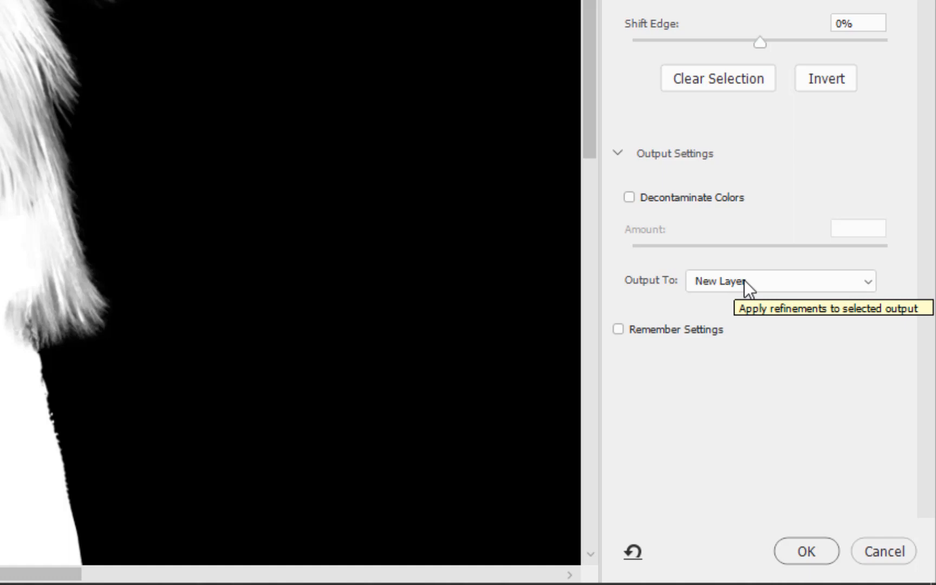
pyautogui.click(779, 281)
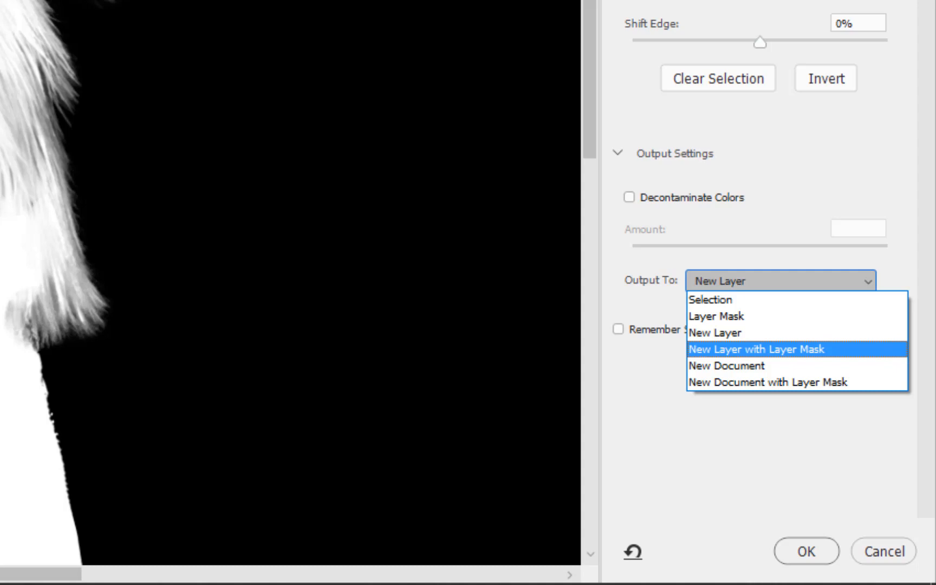
pyautogui.moveTo(722, 354)
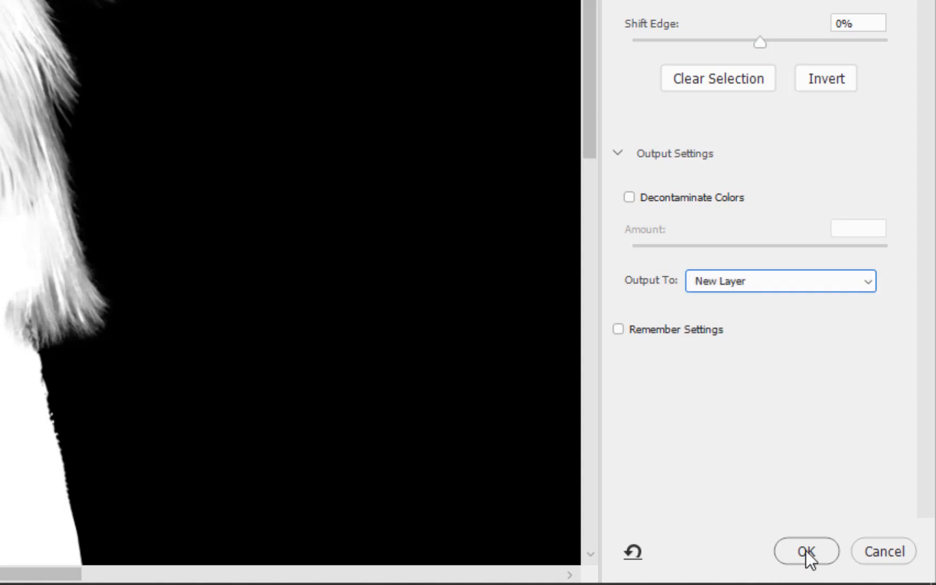
pyautogui.click(779, 281)
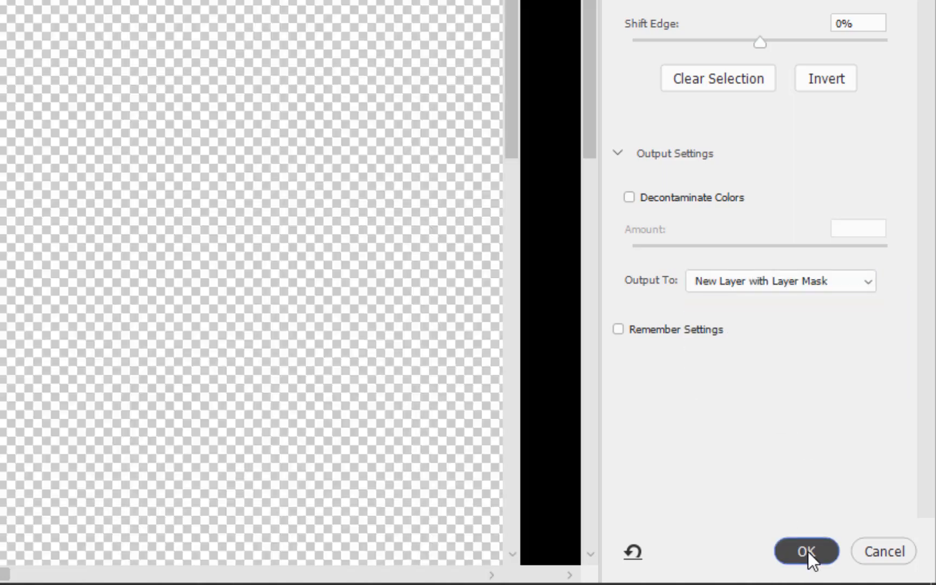
pyautogui.click(806, 551)
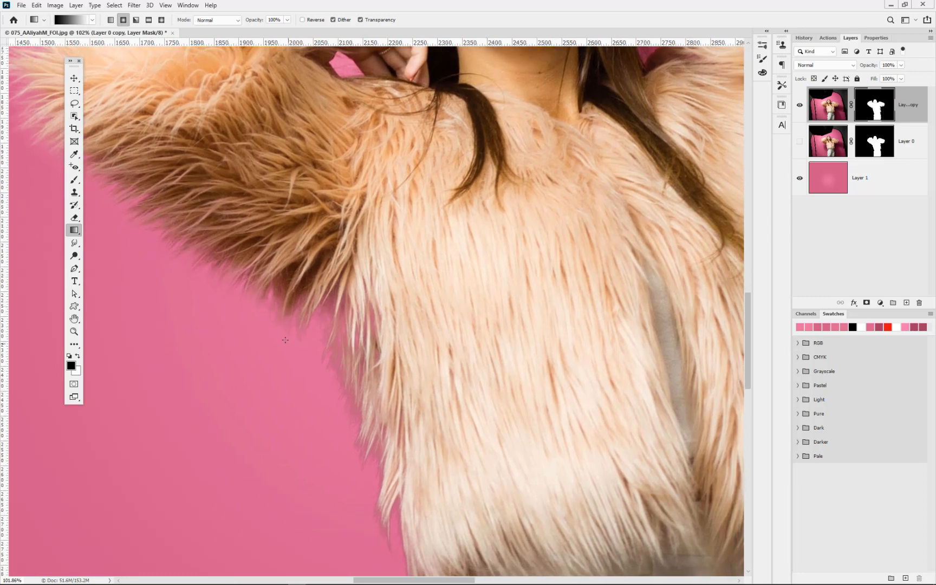
pyautogui.moveTo(402, 490)
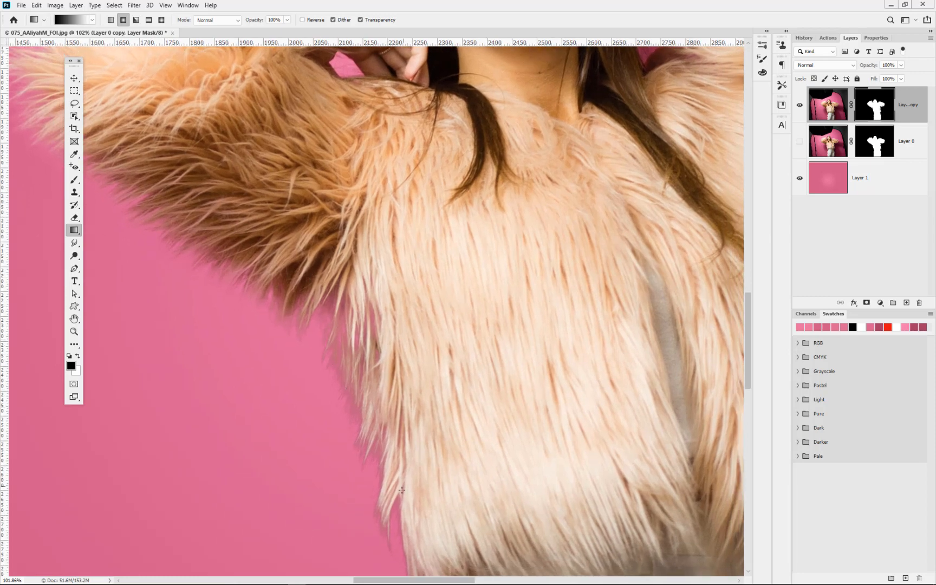
pyautogui.moveTo(557, 291)
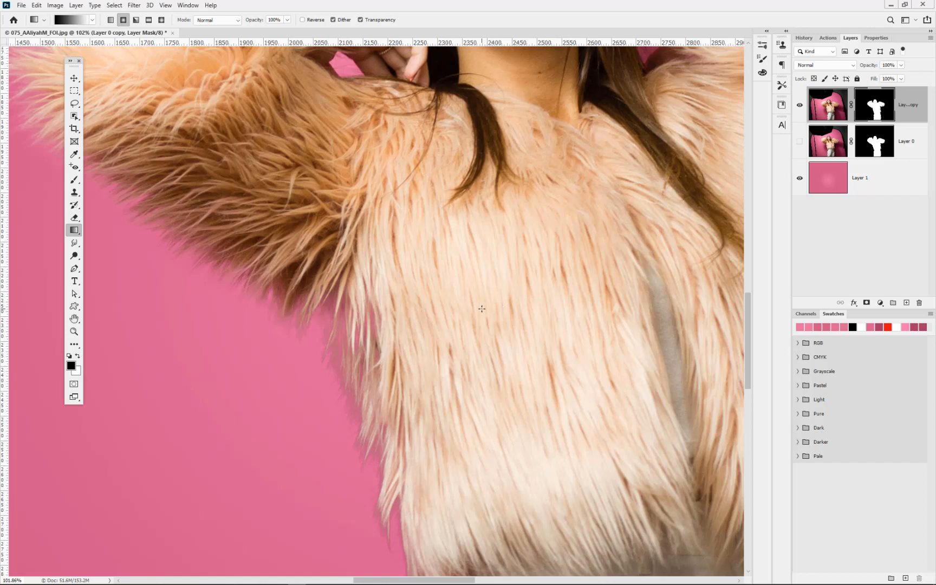
pyautogui.moveTo(505, 291)
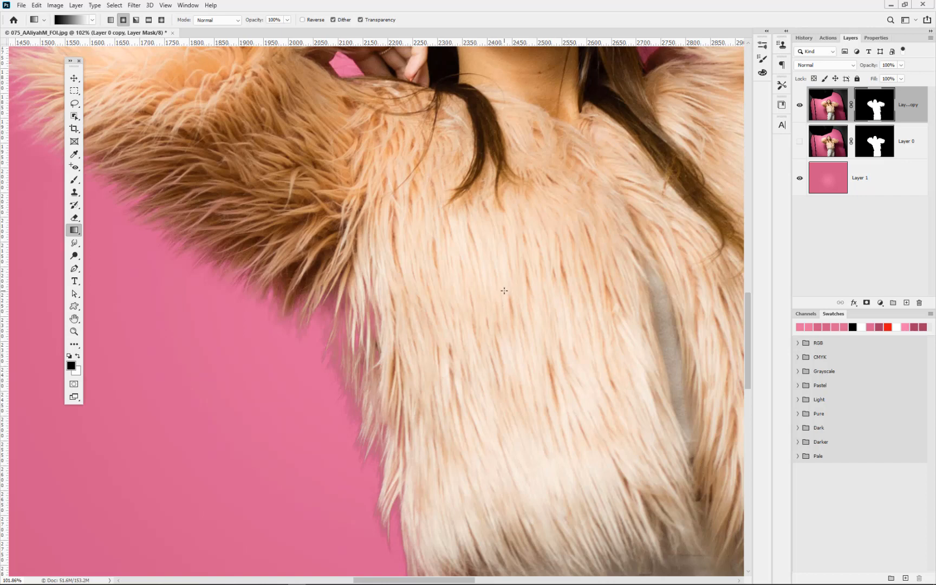
pyautogui.moveTo(505, 290); pyautogui.dragTo(357, 359)
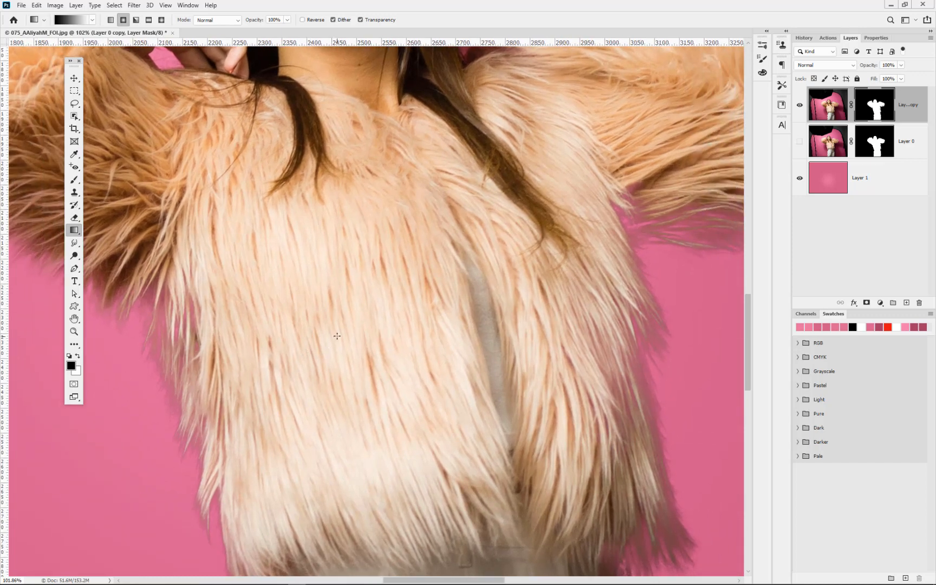
pyautogui.moveTo(847, 77)
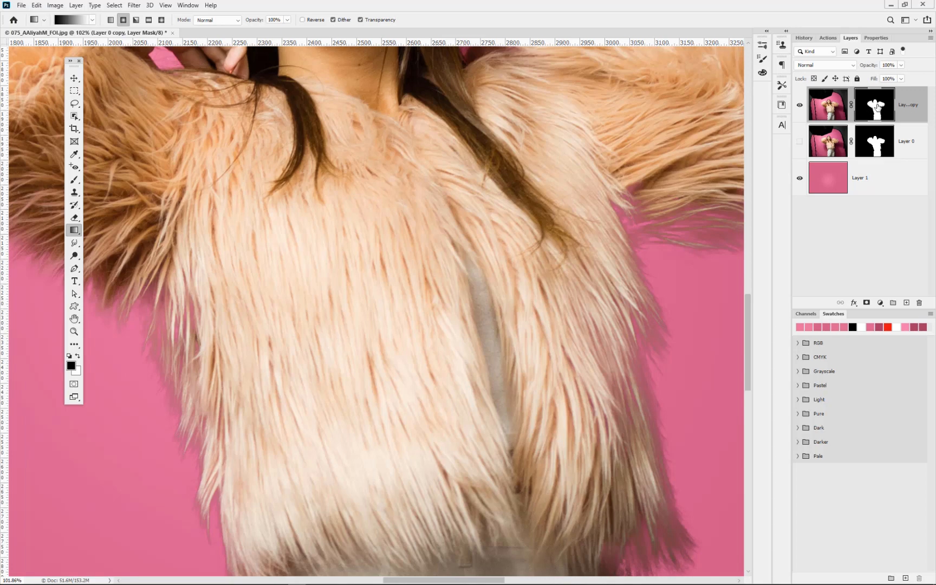
# - Paint white at 100% opacity on the mask over see-through jacket and shoulder patches
pyautogui.click(73, 180)
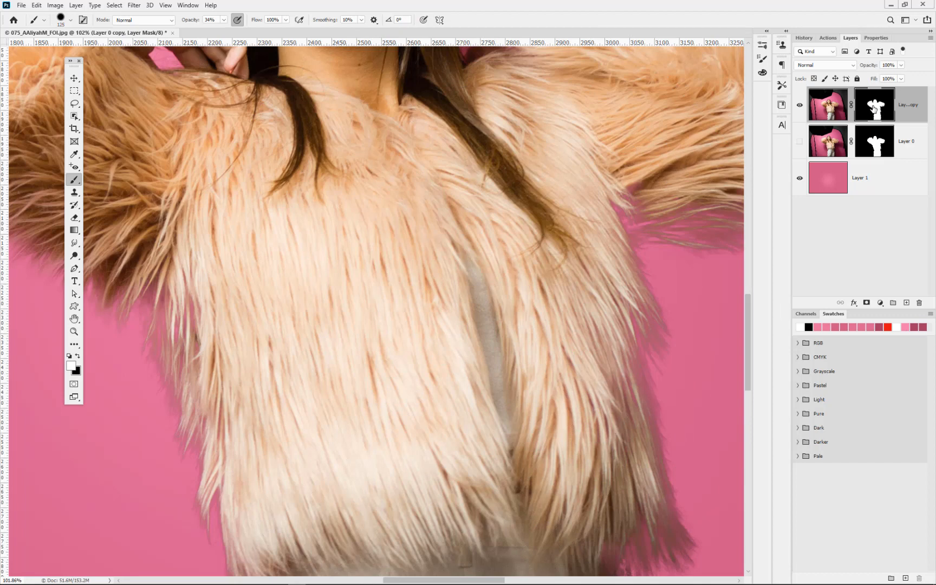
pyautogui.click(210, 20)
pyautogui.write('100')
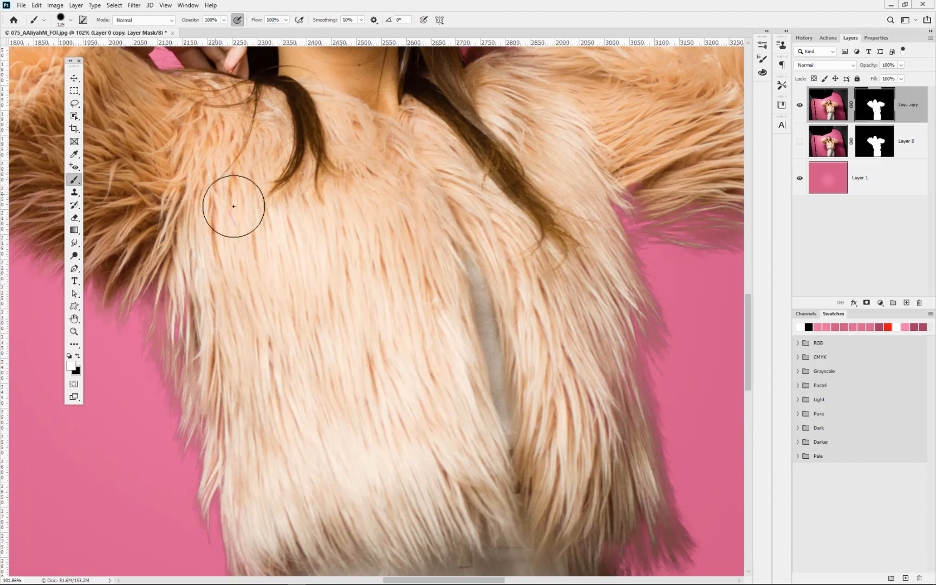
pyautogui.moveTo(537, 462)
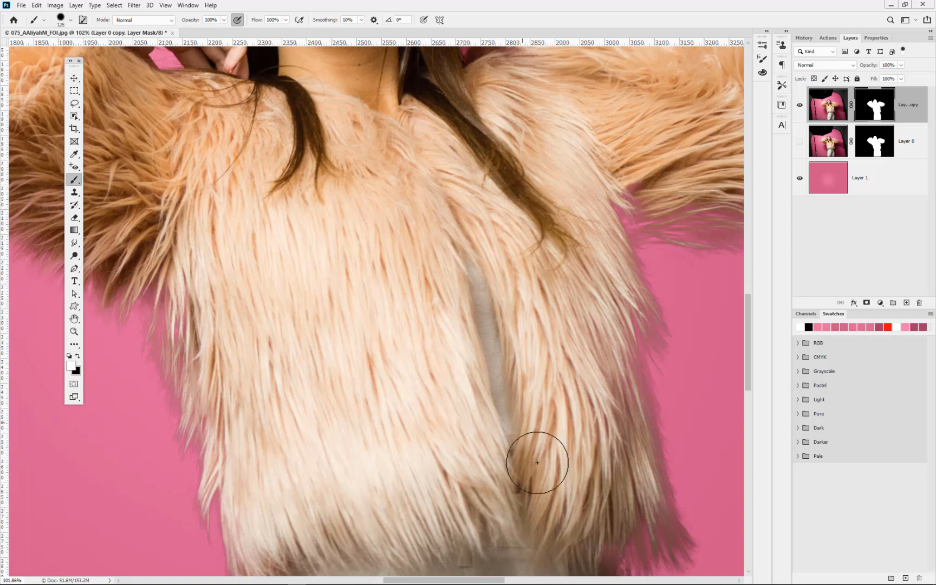
pyautogui.moveTo(538, 463); pyautogui.dragTo(561, 317)
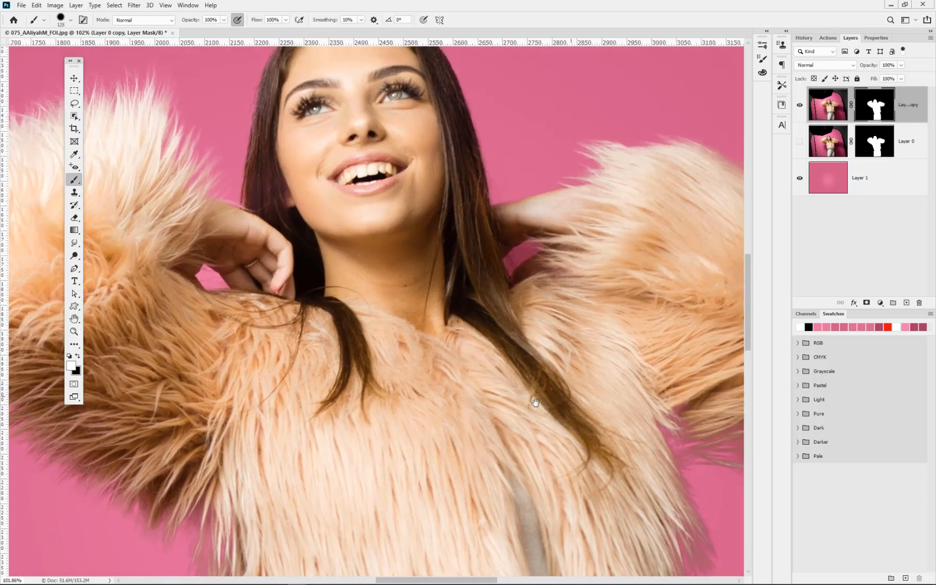
pyautogui.moveTo(535, 403); pyautogui.dragTo(627, 276)
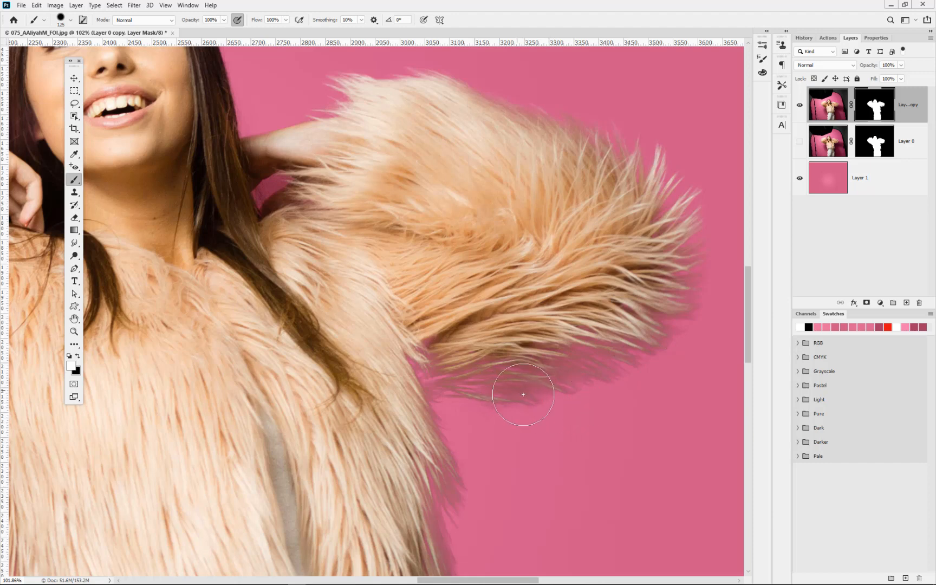
pyautogui.moveTo(521, 377)
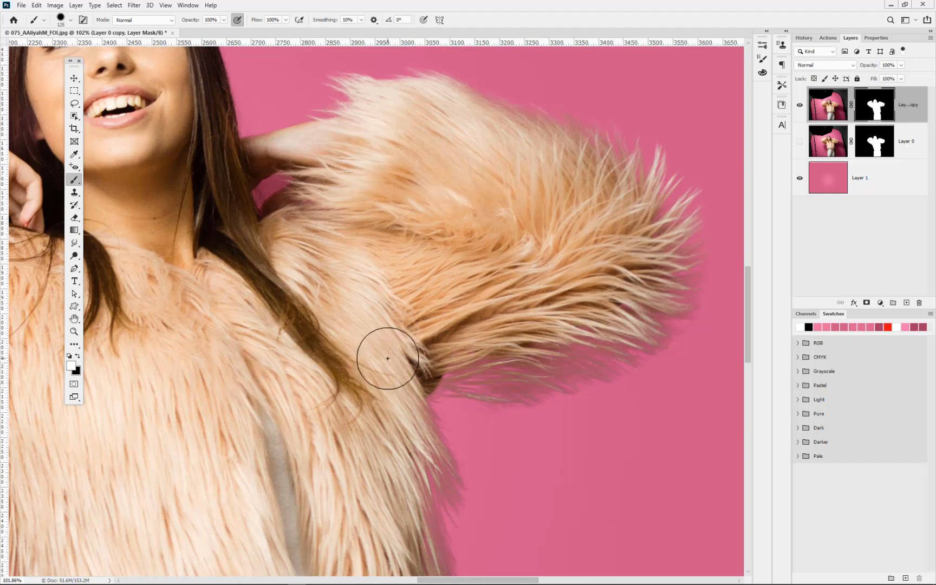
pyautogui.click(411, 371)
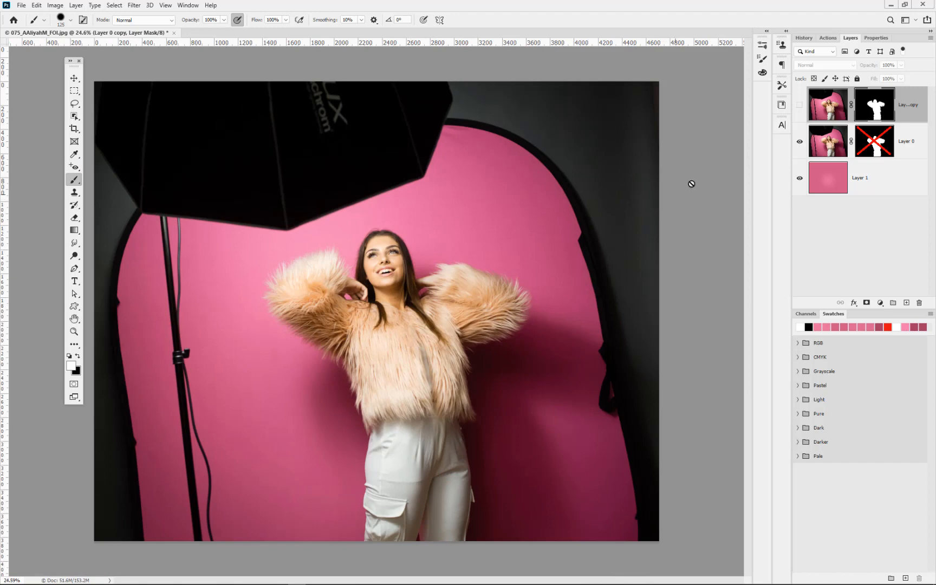
# - Check the mask in the Properties panel and toggle layer visibility to compare with the original photo
pyautogui.click(877, 37)
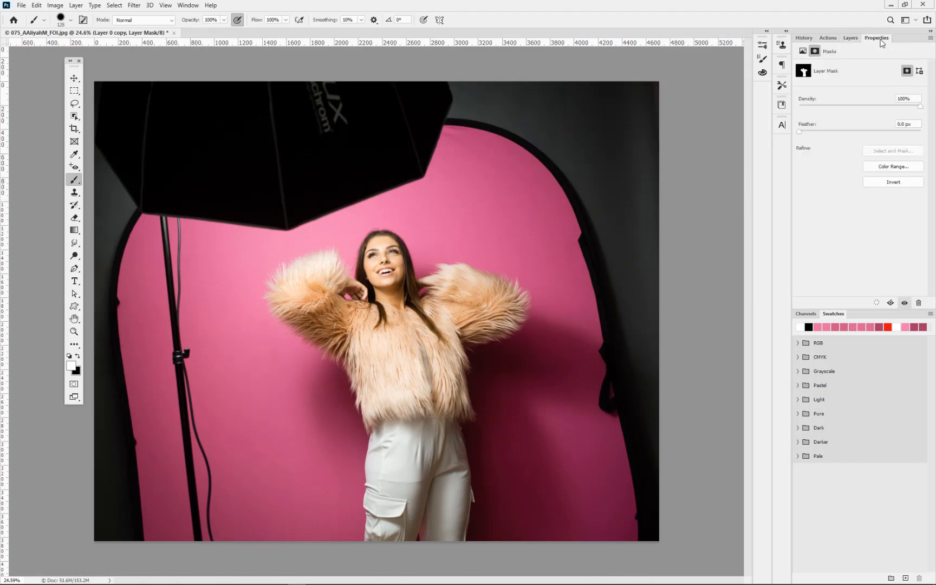
pyautogui.moveTo(851, 38)
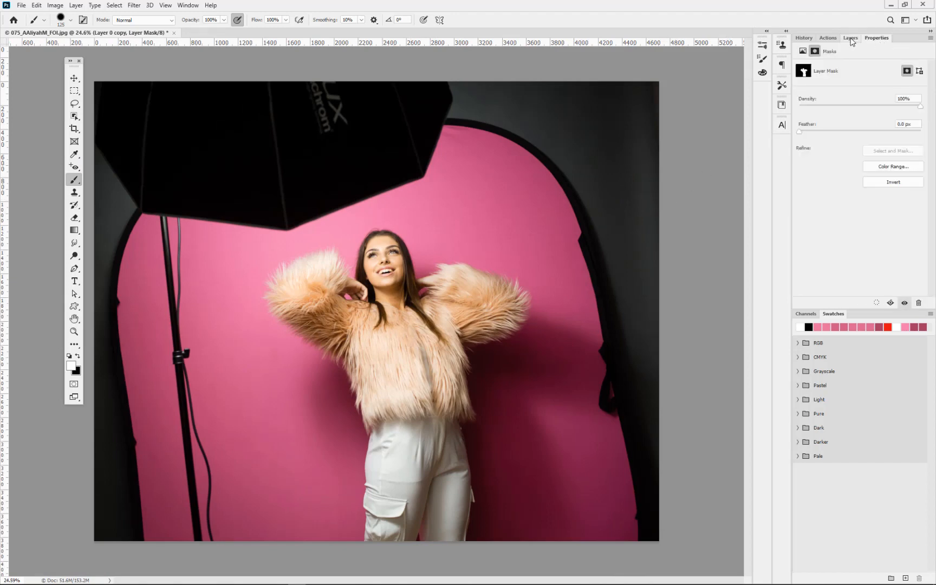
pyautogui.click(850, 38)
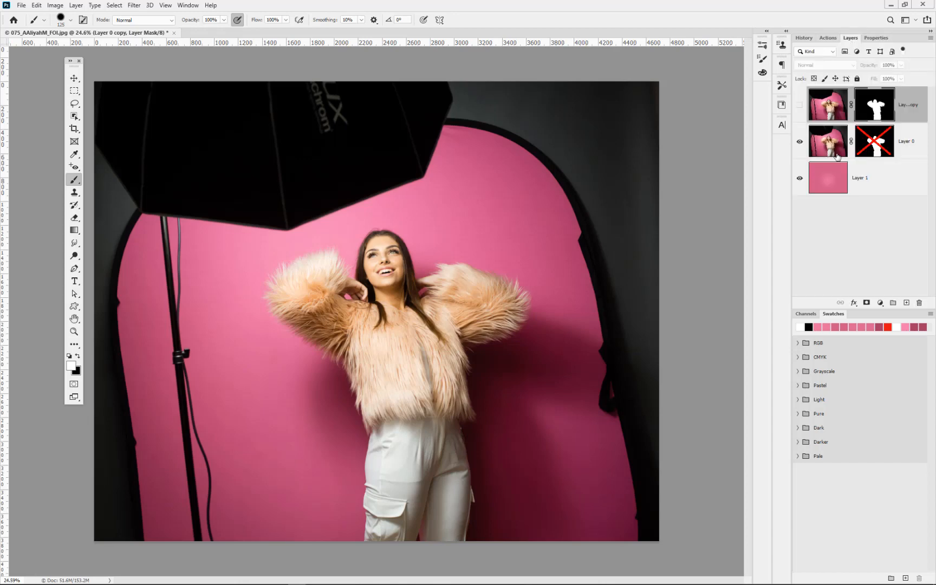
pyautogui.click(873, 142)
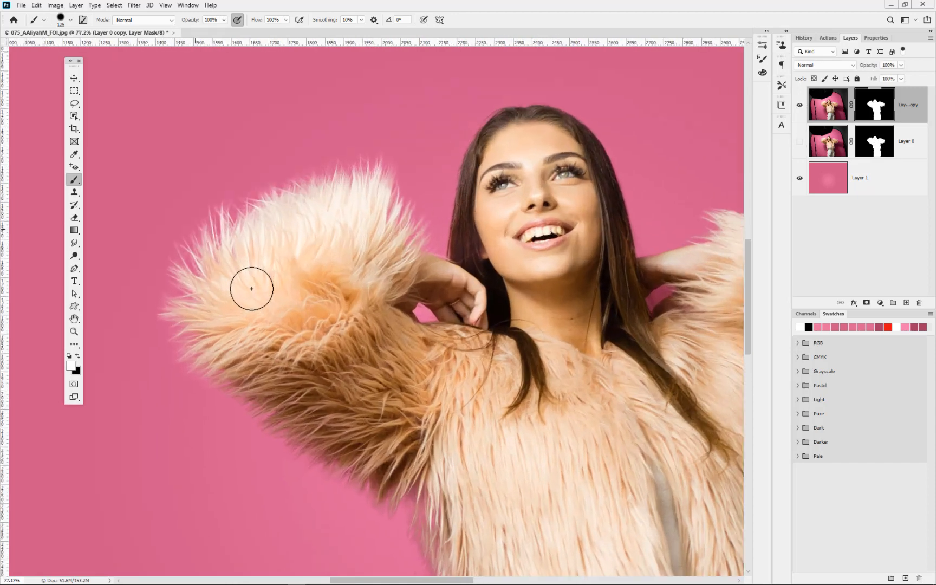
# - Paint fur back into the mask along the left sleeve's edge
pyautogui.moveTo(250, 290); pyautogui.dragTo(263, 205)
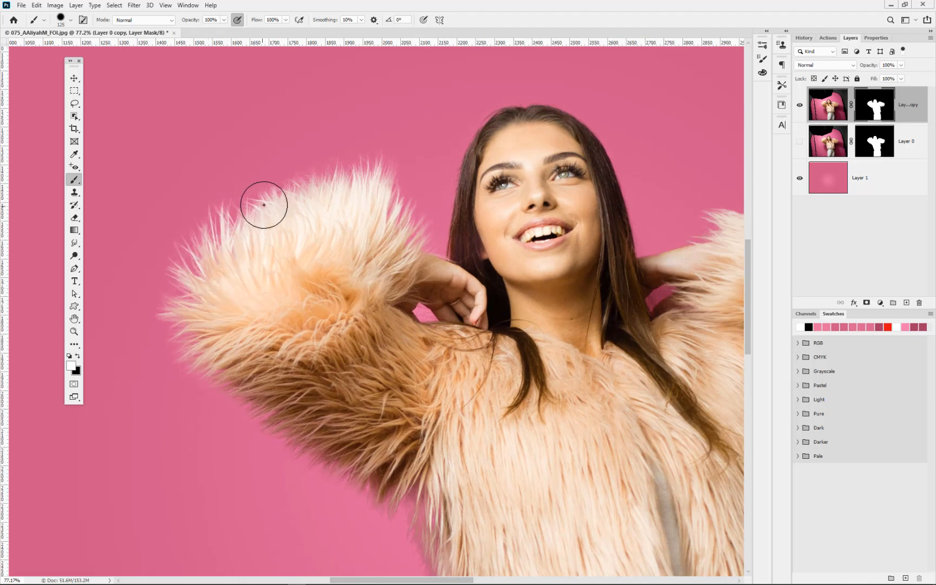
pyautogui.moveTo(264, 205); pyautogui.dragTo(292, 336)
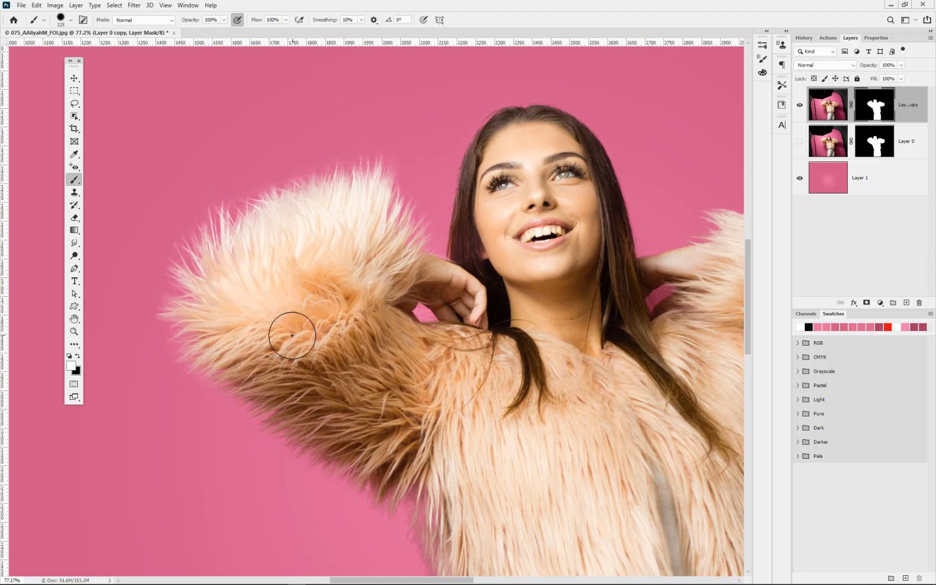